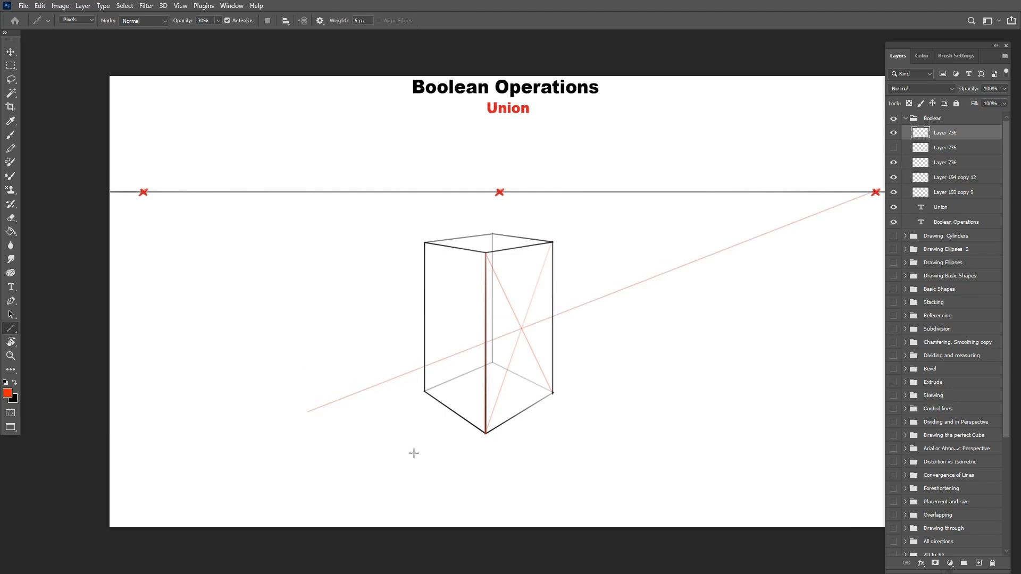
mouse_move(512, 294)
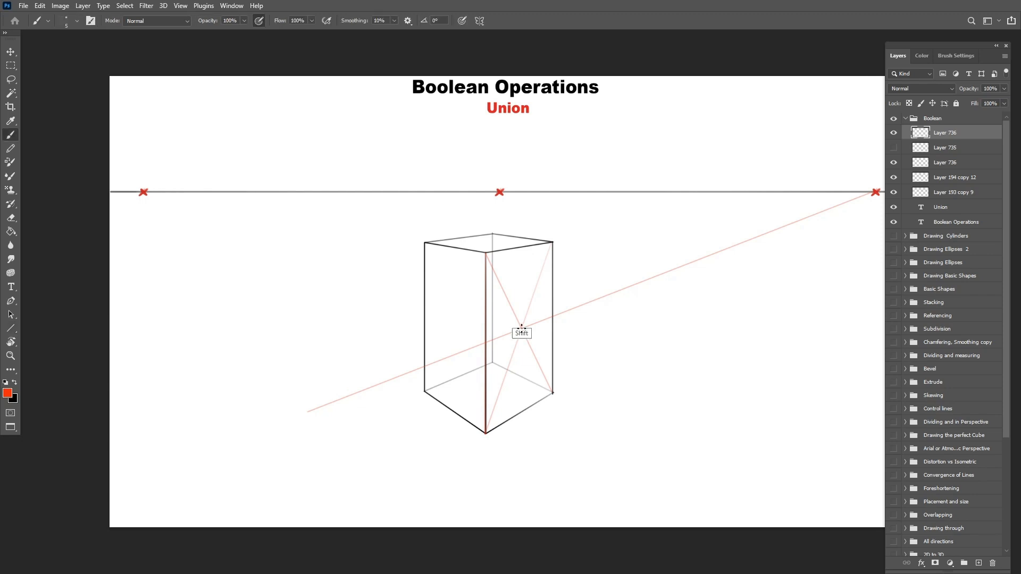
- Draw a vertical centre line and guidelines from both vanishing points, then add a new layer
drag(521, 328, 521, 412)
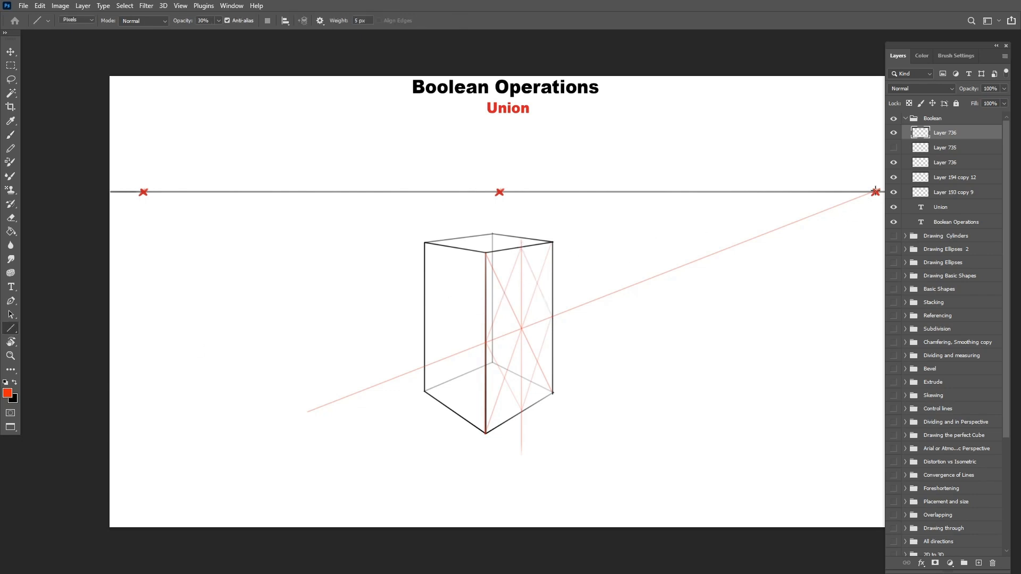
drag(414, 424, 875, 191)
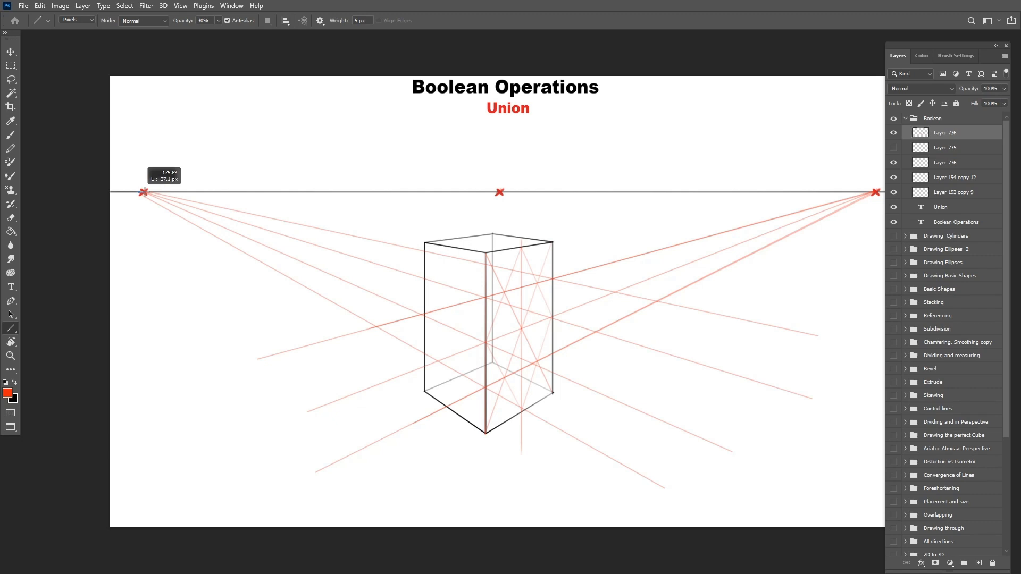
drag(143, 193, 739, 438)
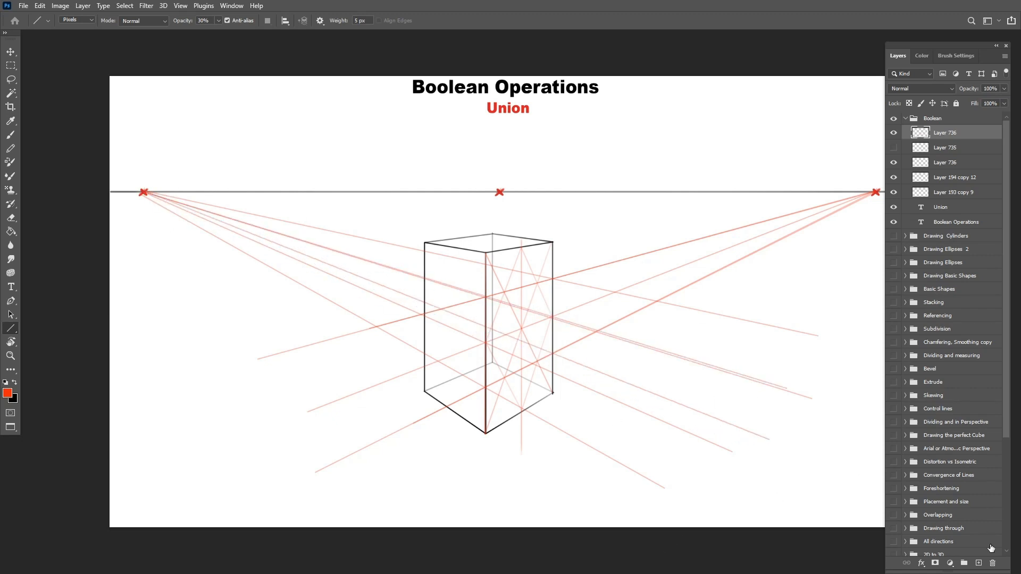
click(11, 135)
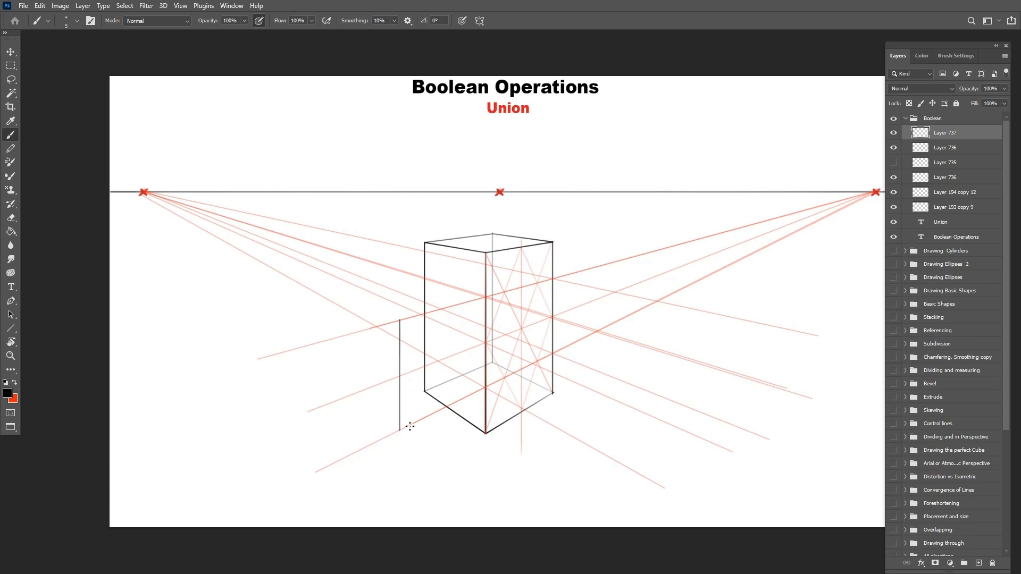
- Brush the second box's front vertical and an edge converging on a vanishing point
drag(409, 427, 598, 331)
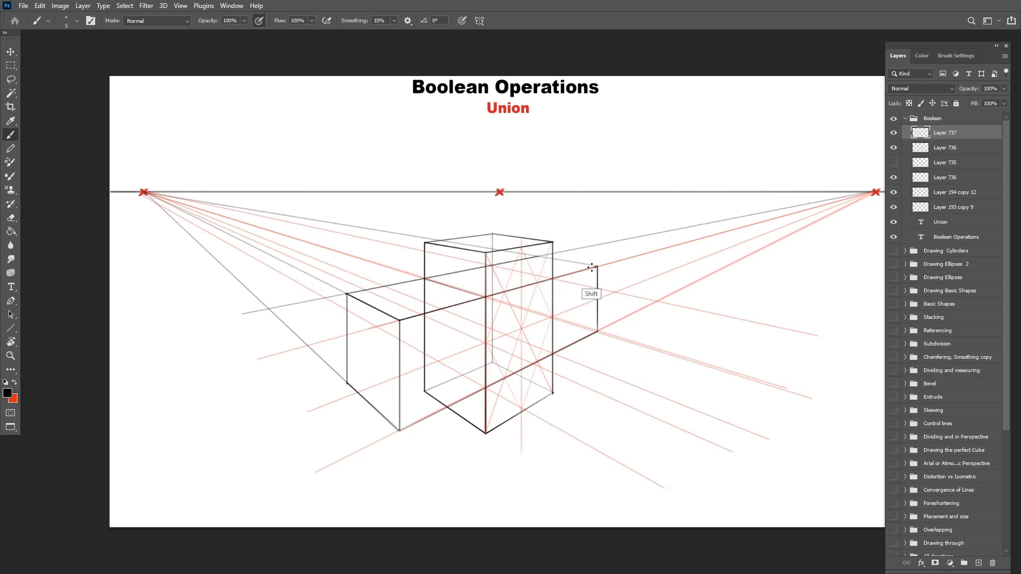
drag(589, 267, 599, 334)
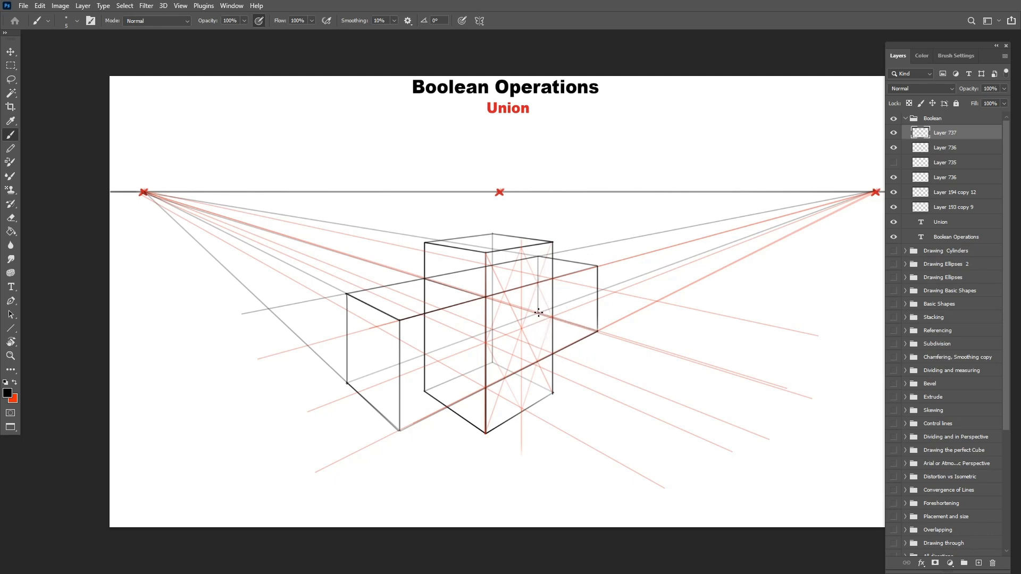
click(894, 147)
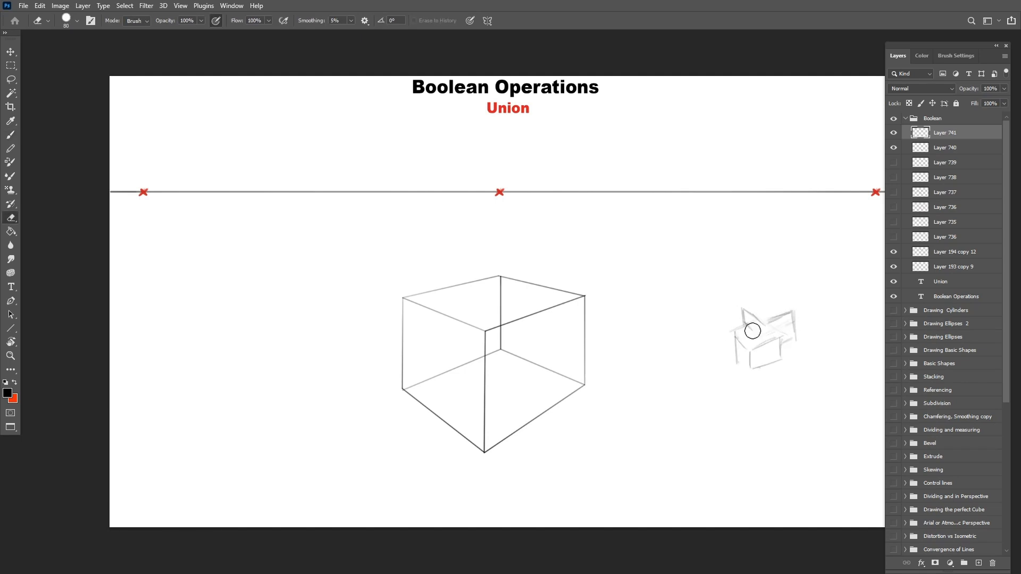
- Erase the thumbnail, then draw a top-face diagonal and a guideline through it
drag(752, 331, 761, 319)
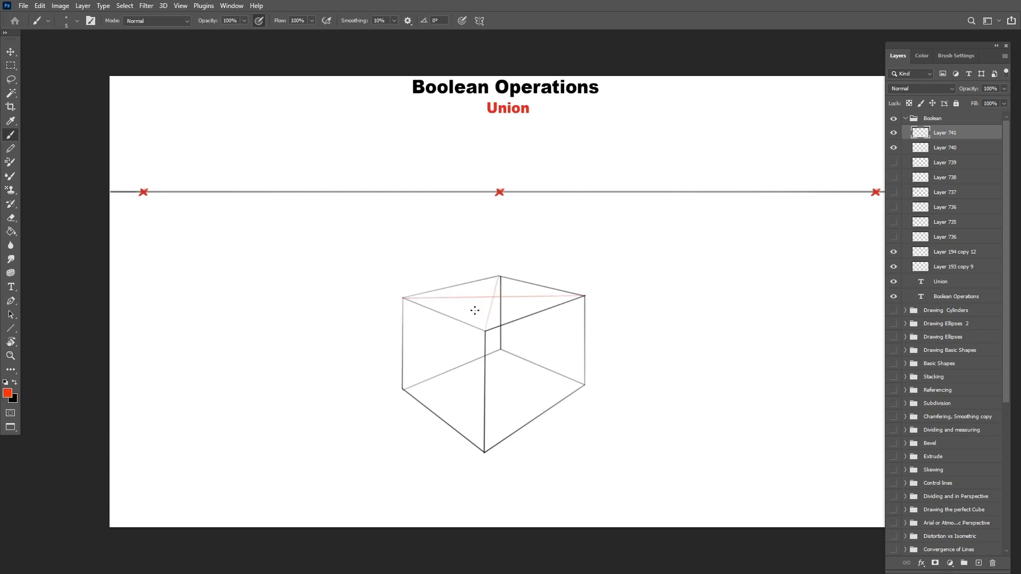
drag(347, 338, 875, 191)
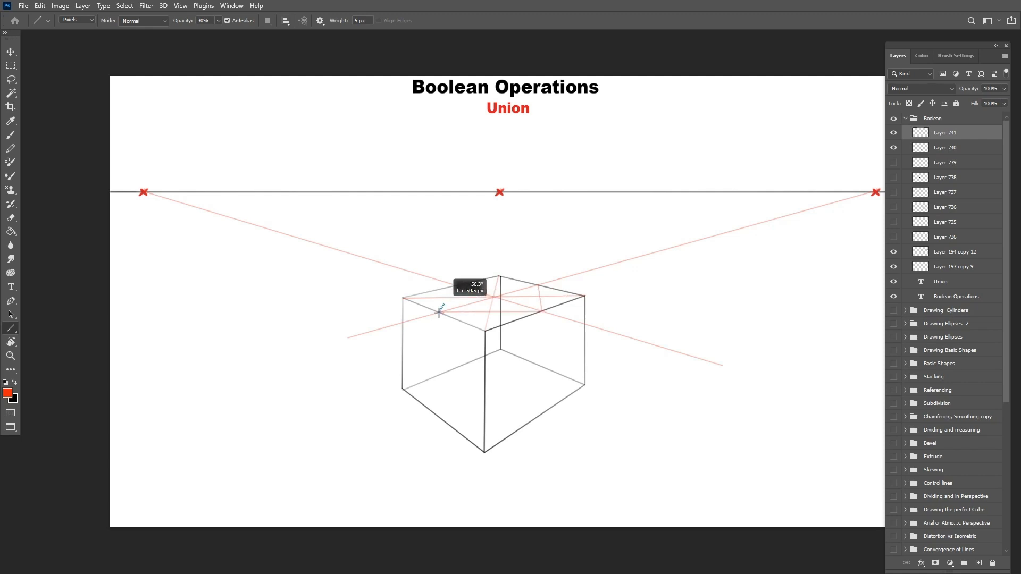
drag(439, 312, 536, 285)
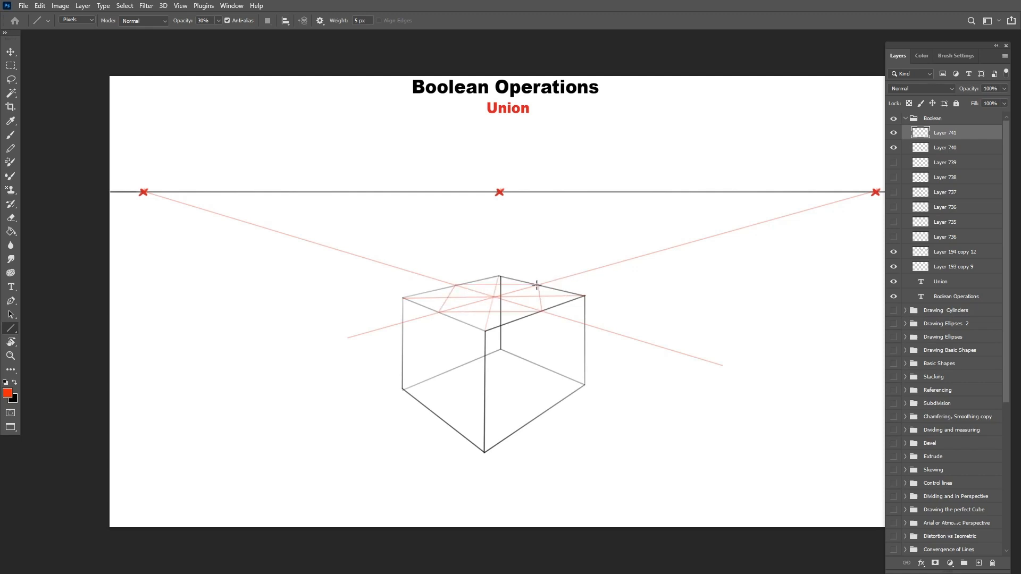
click(11, 135)
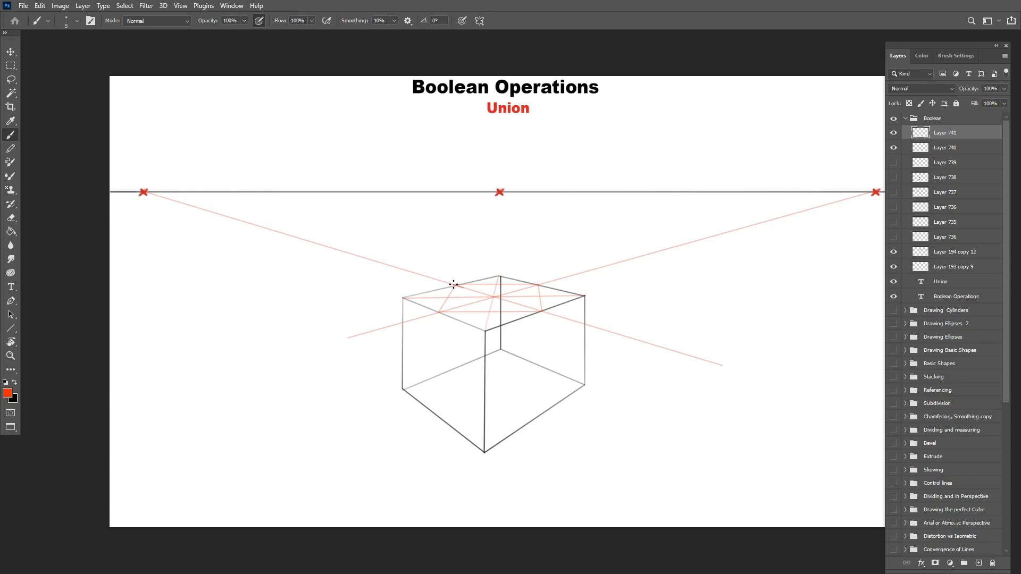
mouse_move(537, 290)
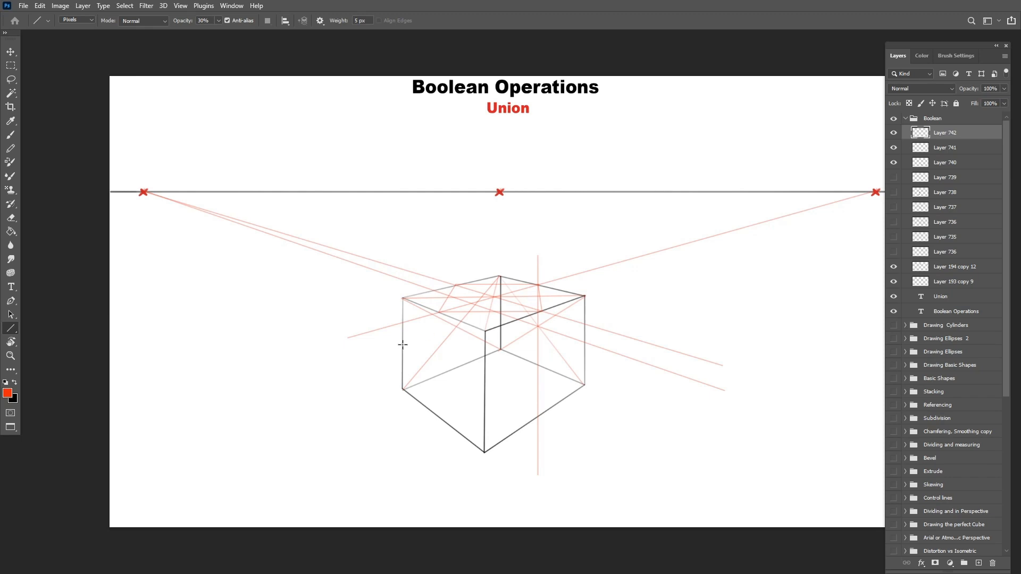
- Draw a guideline and the square's edges running to the right and left vanishing points
drag(455, 272, 455, 365)
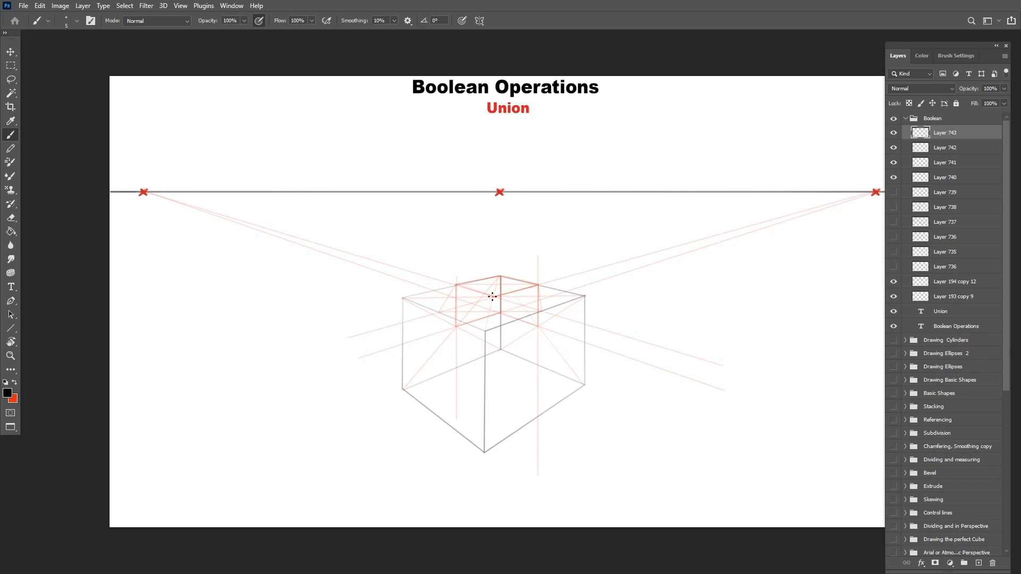
drag(496, 298, 875, 192)
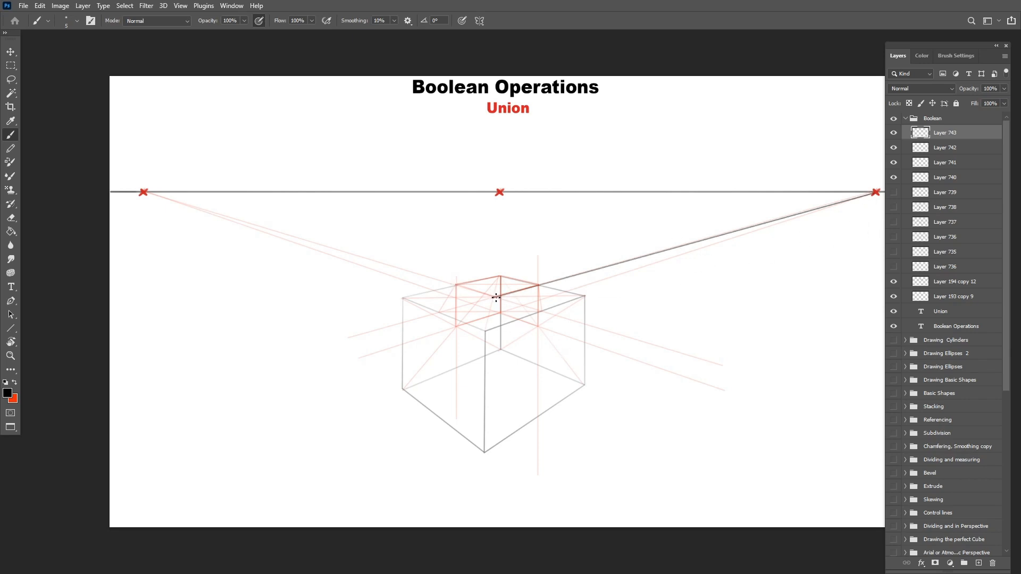
drag(143, 192, 497, 298)
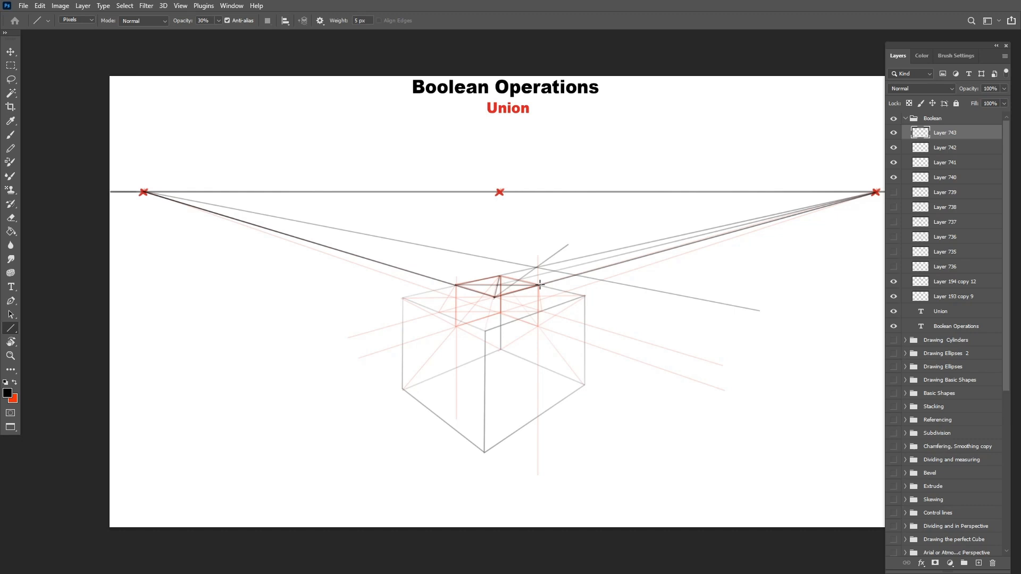
- Run a guideline from the square's corner and raise a vertical prism edge above the box
drag(143, 193, 497, 286)
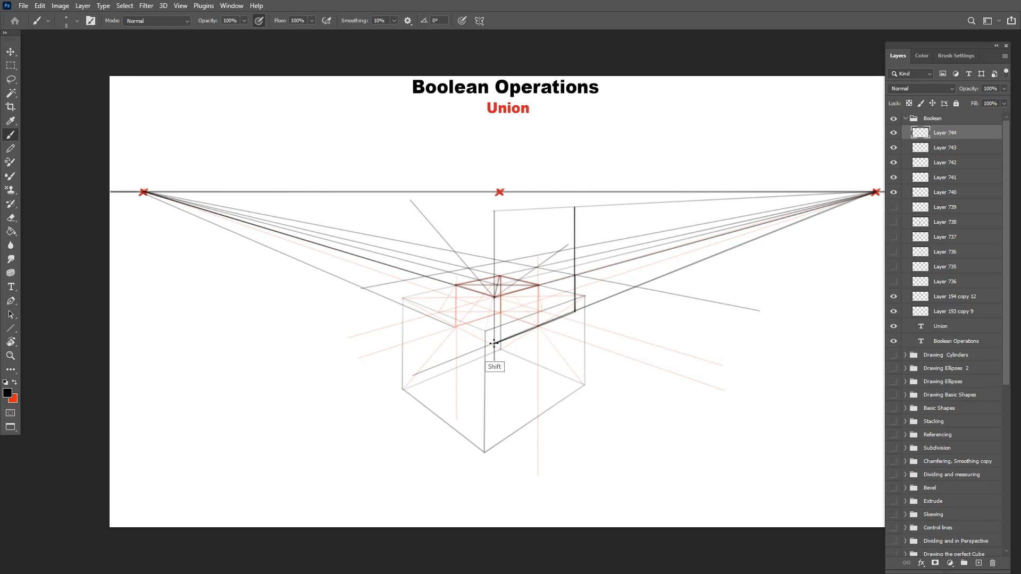
drag(496, 209, 496, 345)
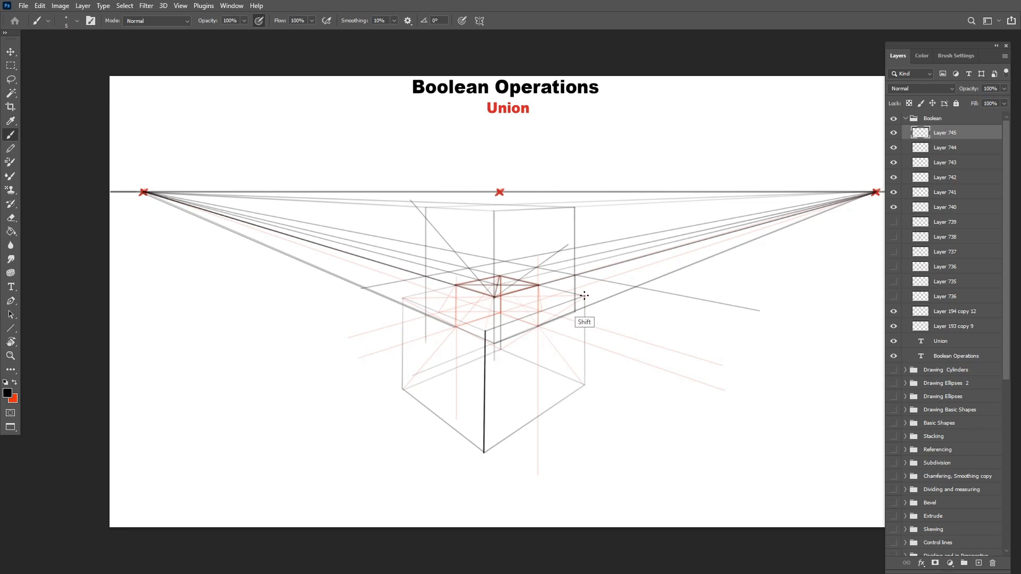
- Retrace the box's front and top edges with darker strokes
drag(583, 295, 402, 389)
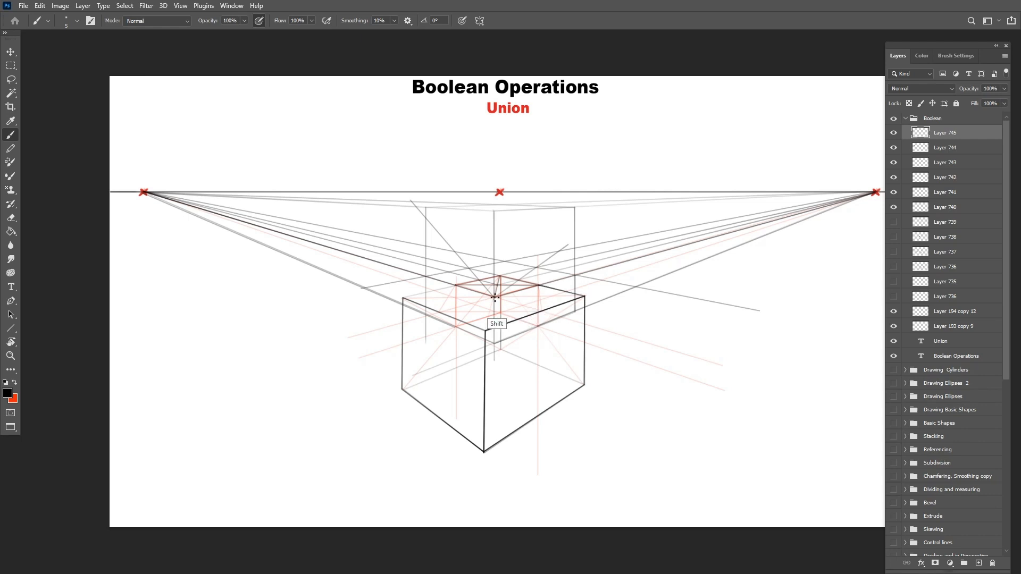
drag(494, 297, 402, 306)
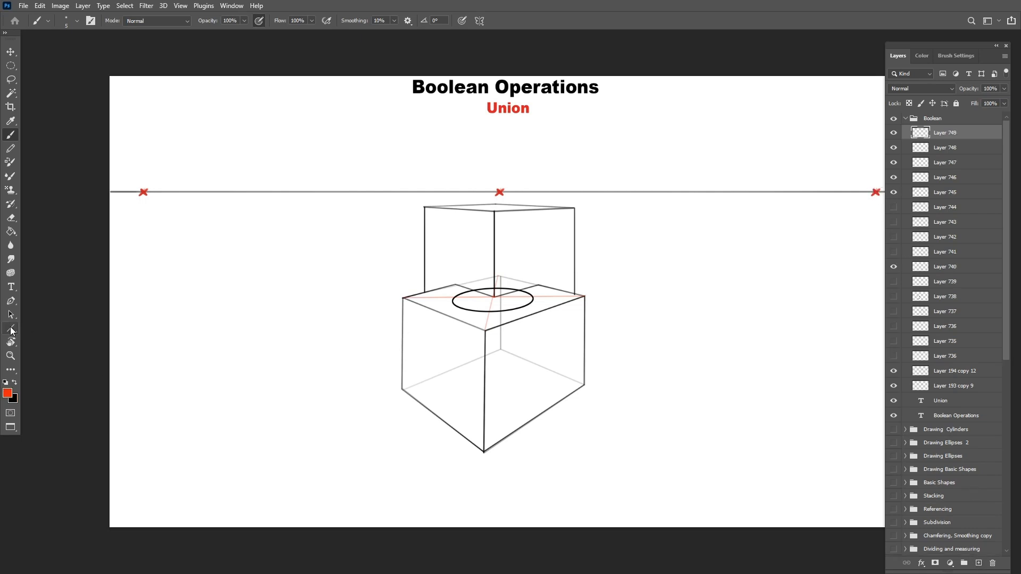
- Make an elliptical selection on the top face and apply a stroke command from its context menu
drag(143, 191, 761, 352)
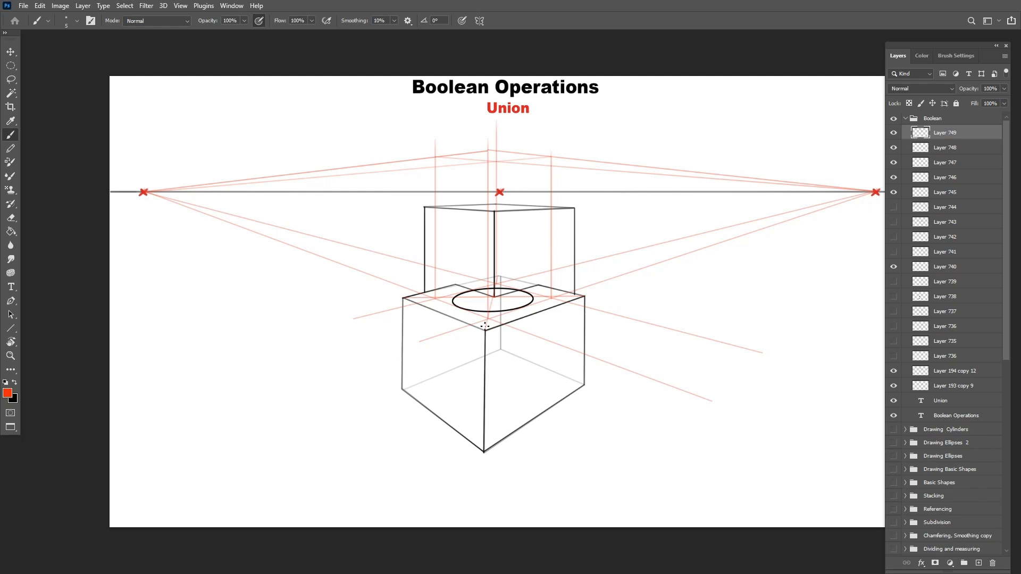
right_click(527, 273)
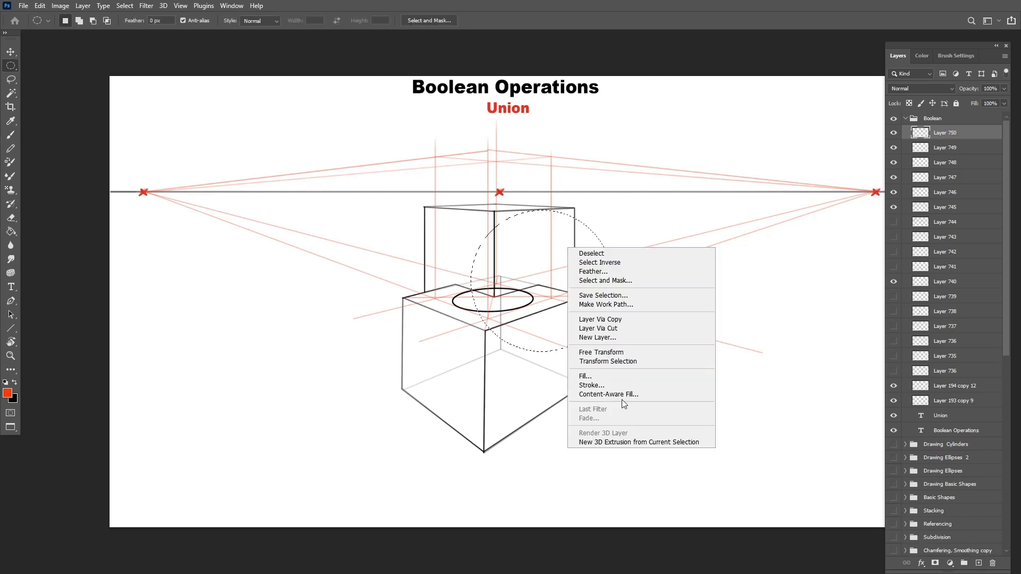
click(599, 352)
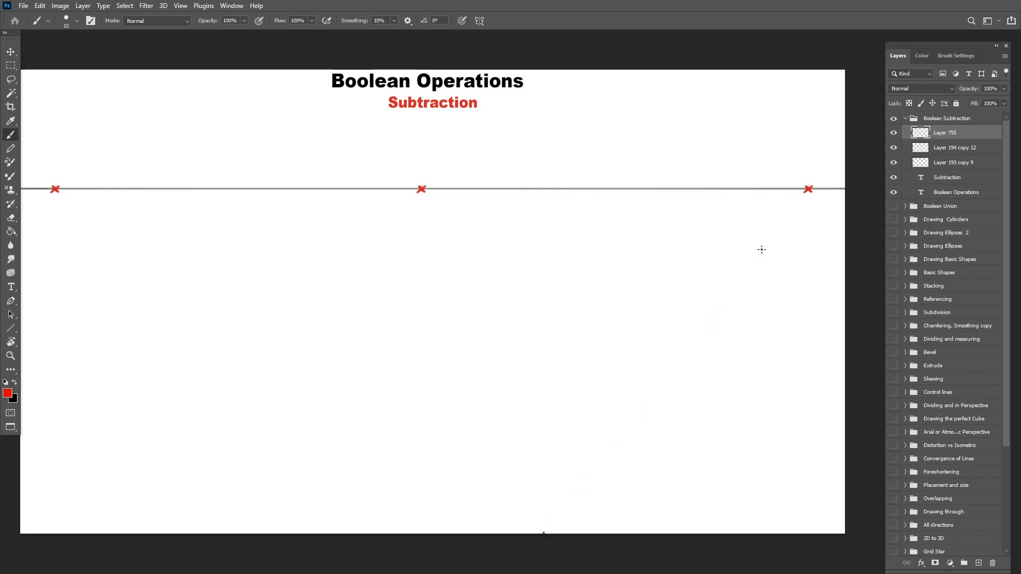
- Sketch a subtraction thumbnail, a guide to the right vanishing point, and the box edges
drag(690, 249, 764, 323)
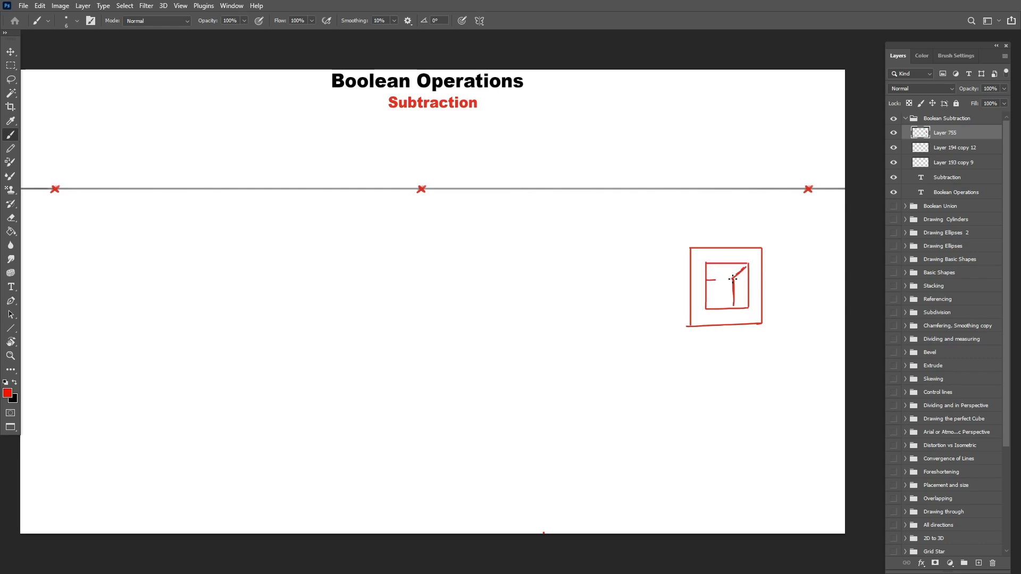
drag(679, 249, 672, 336)
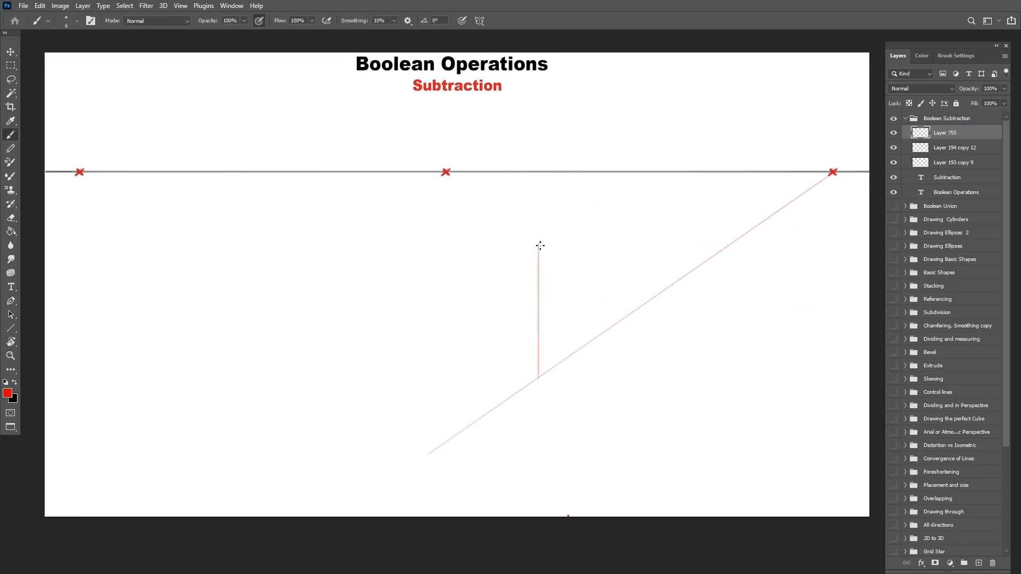
drag(539, 246, 429, 455)
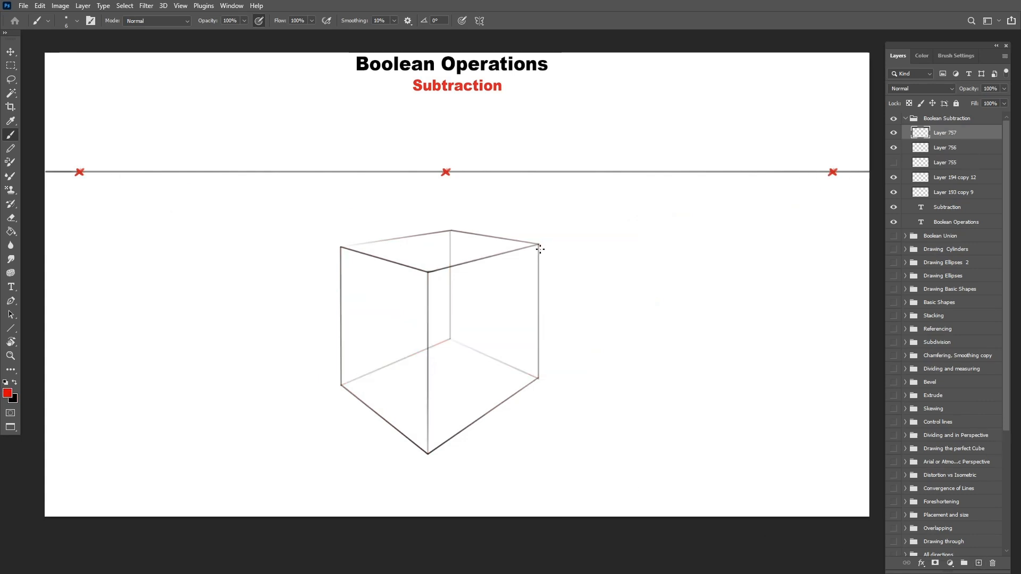
- Draw diagonals on the right face and construct the inset square toward the vanishing point
drag(539, 249, 539, 378)
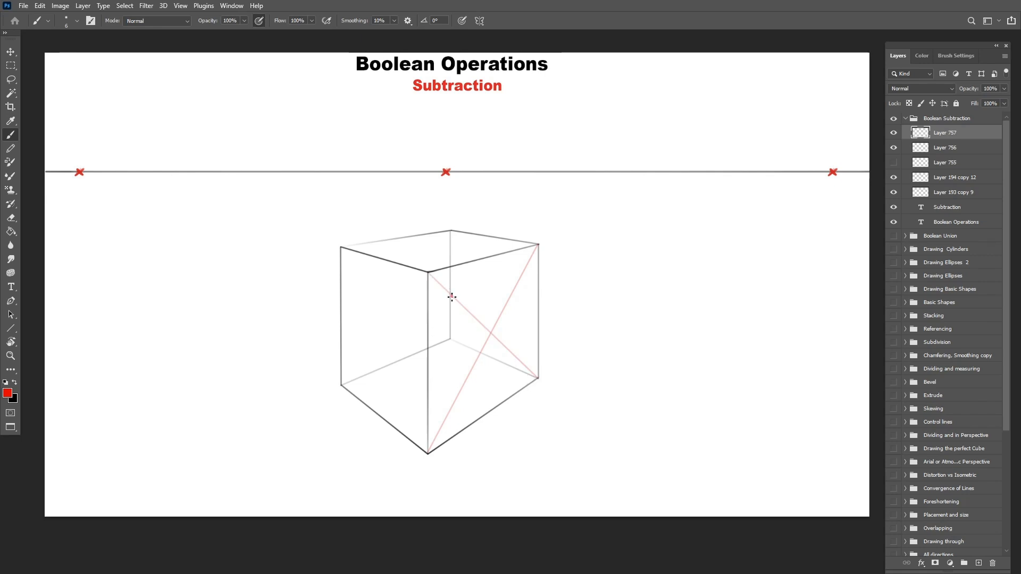
drag(452, 297, 454, 397)
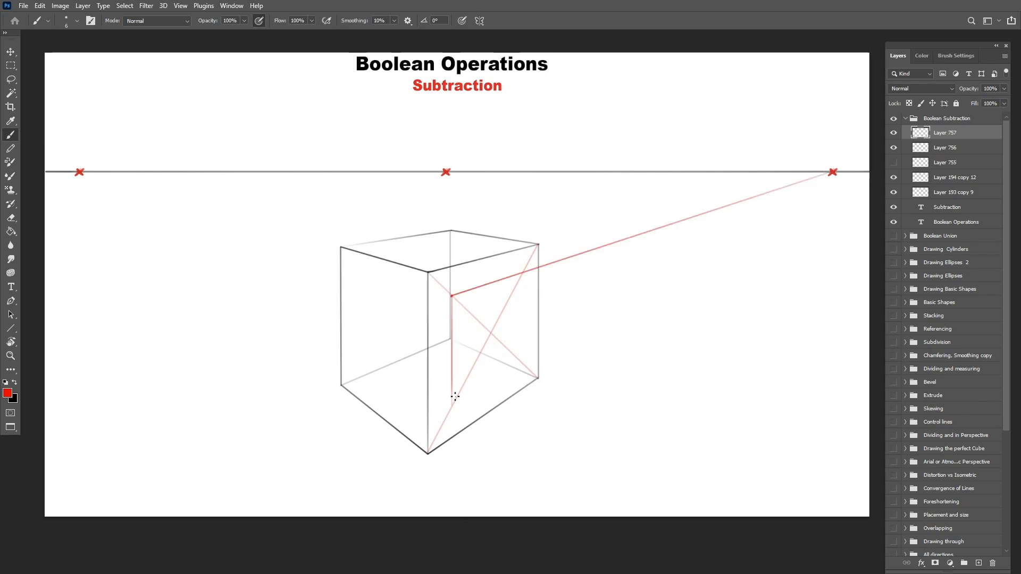
drag(454, 396, 523, 273)
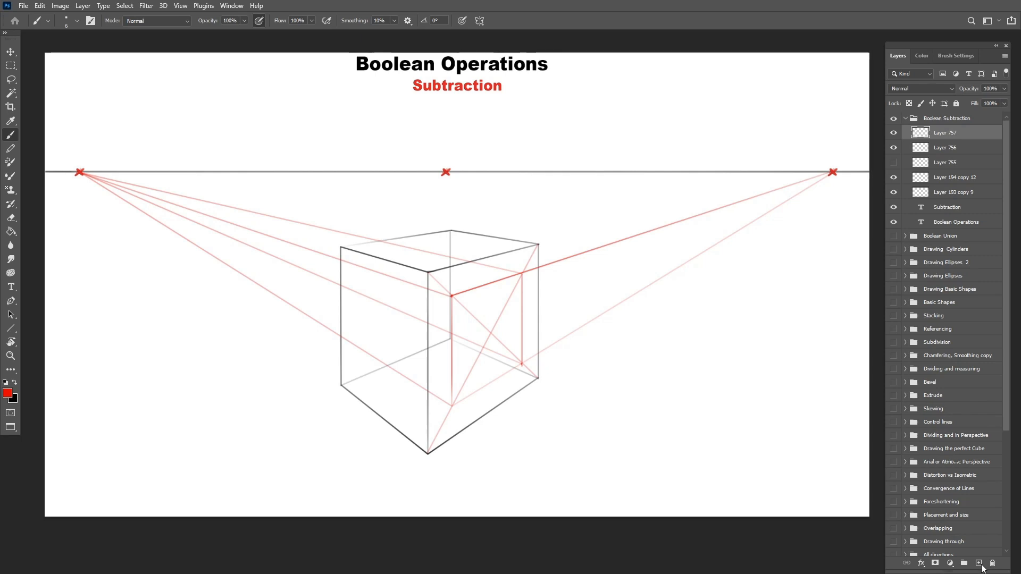
- On a new layer, ink the square opening and darken the box outline showing the hole's depth
click(978, 564)
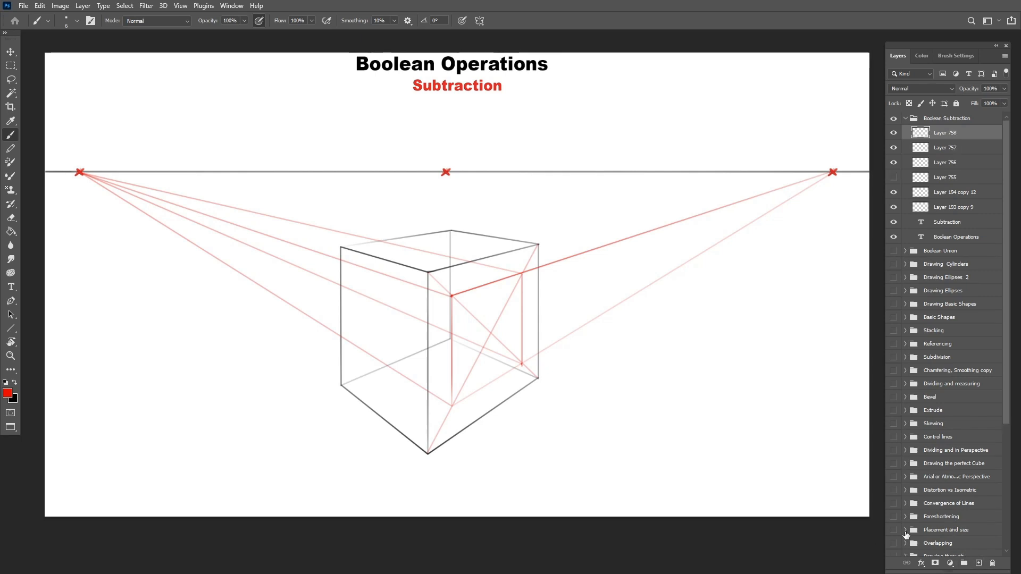
drag(521, 270, 522, 359)
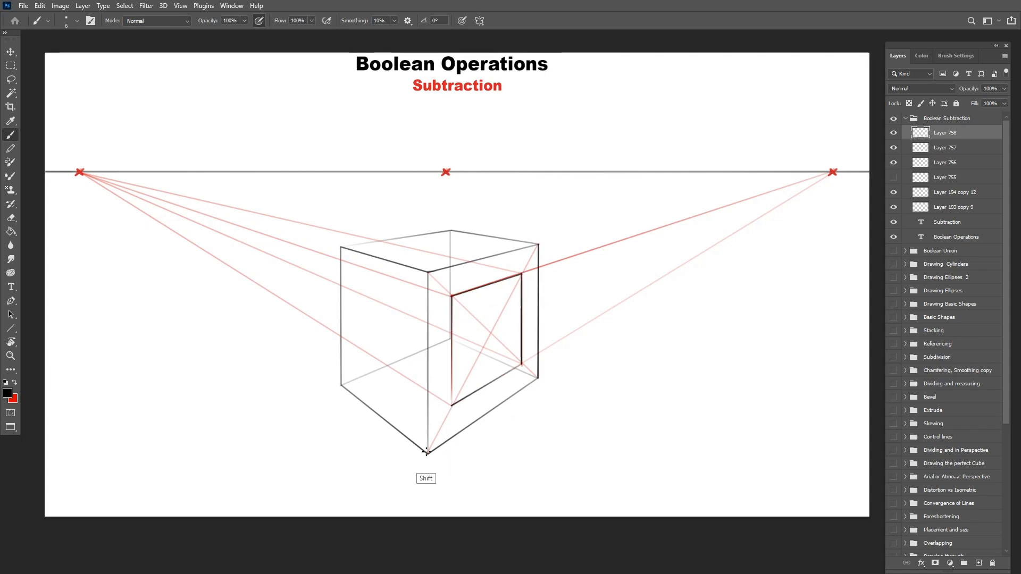
drag(427, 448, 537, 245)
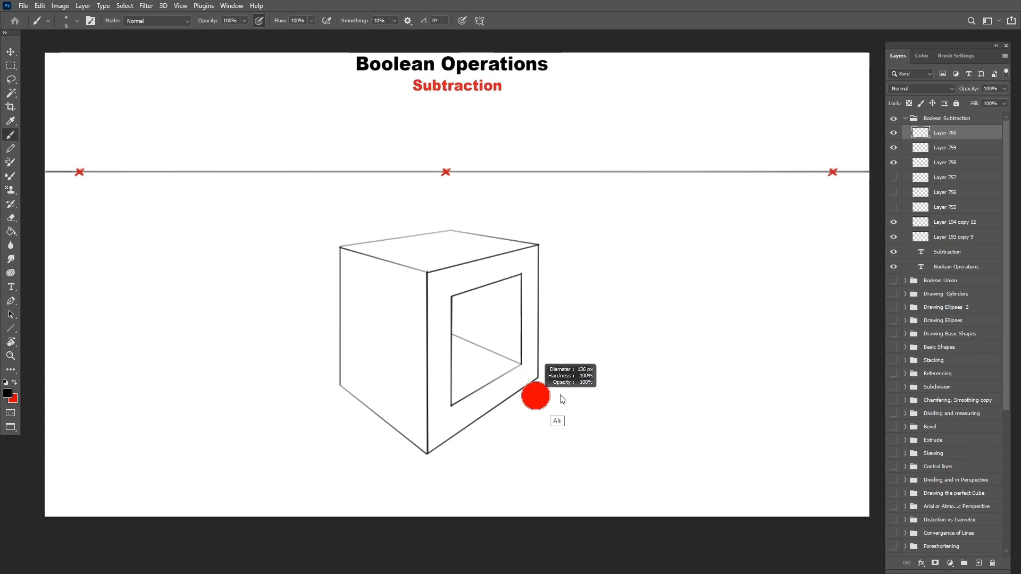
- Brush a pink construction line for the new box toward a vanishing point
drag(534, 396, 546, 370)
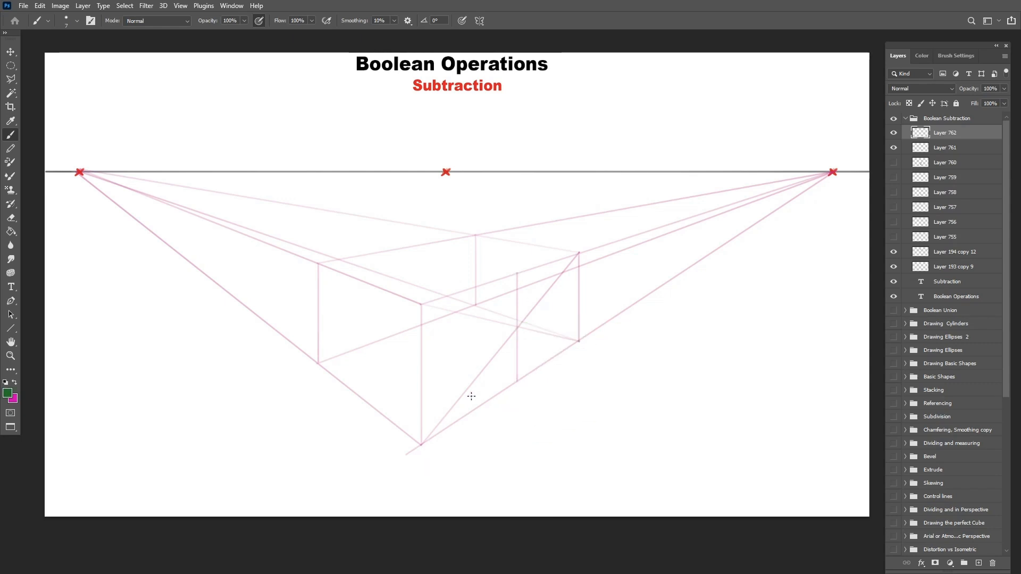
- Lay guide lines from the left vanishing point and a sloped edge for the new box
drag(80, 172, 806, 340)
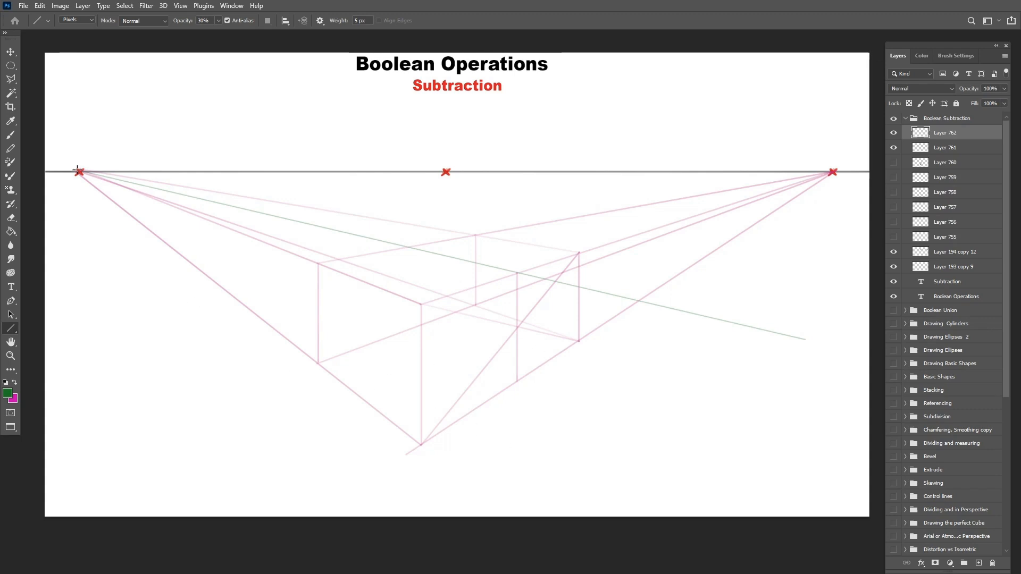
drag(462, 478, 591, 288)
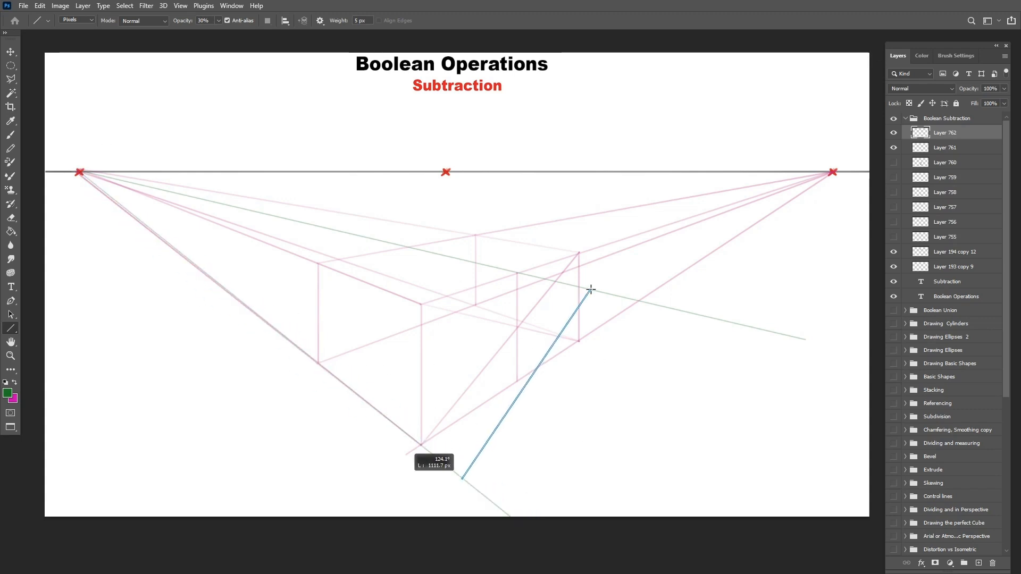
drag(77, 172, 733, 422)
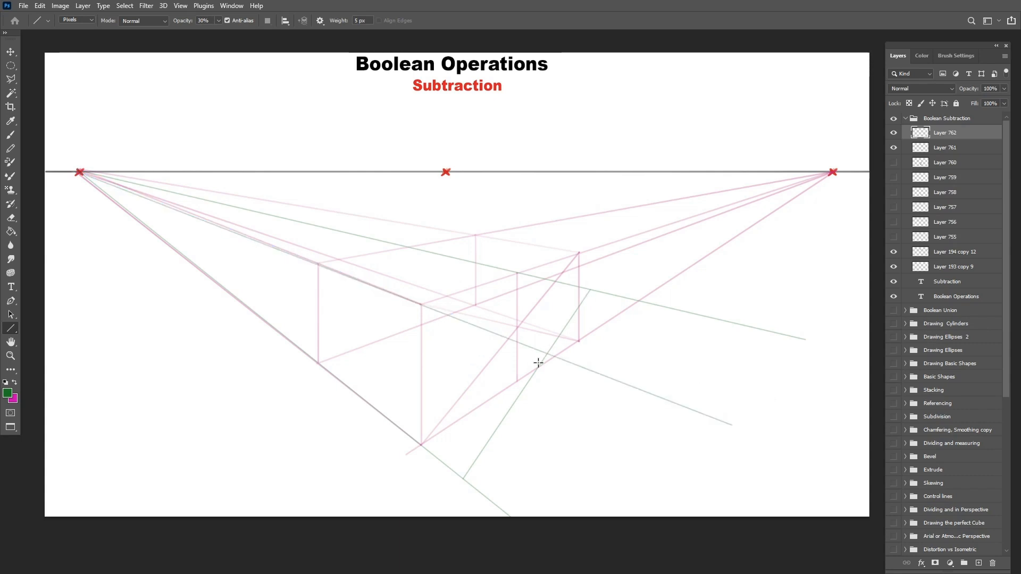
click(11, 129)
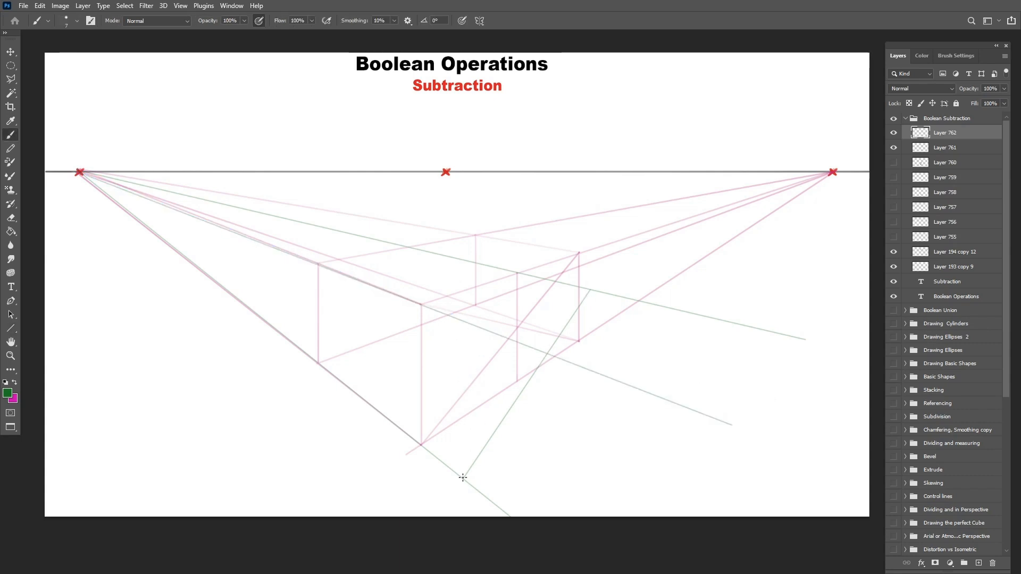
- Ink the sloped box outline in black over the green guides and hide the construction lines
drag(462, 322, 463, 473)
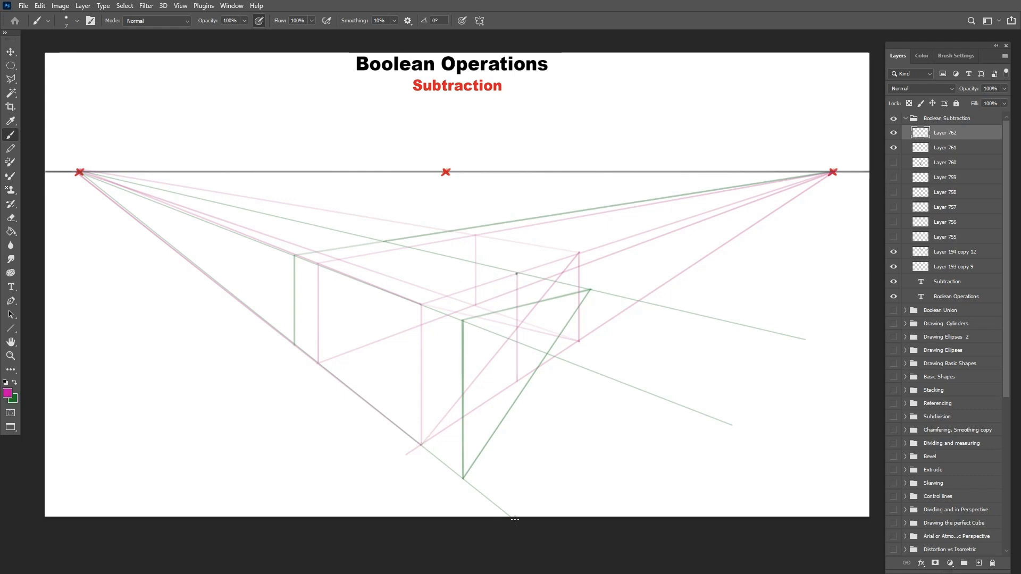
drag(517, 273, 429, 438)
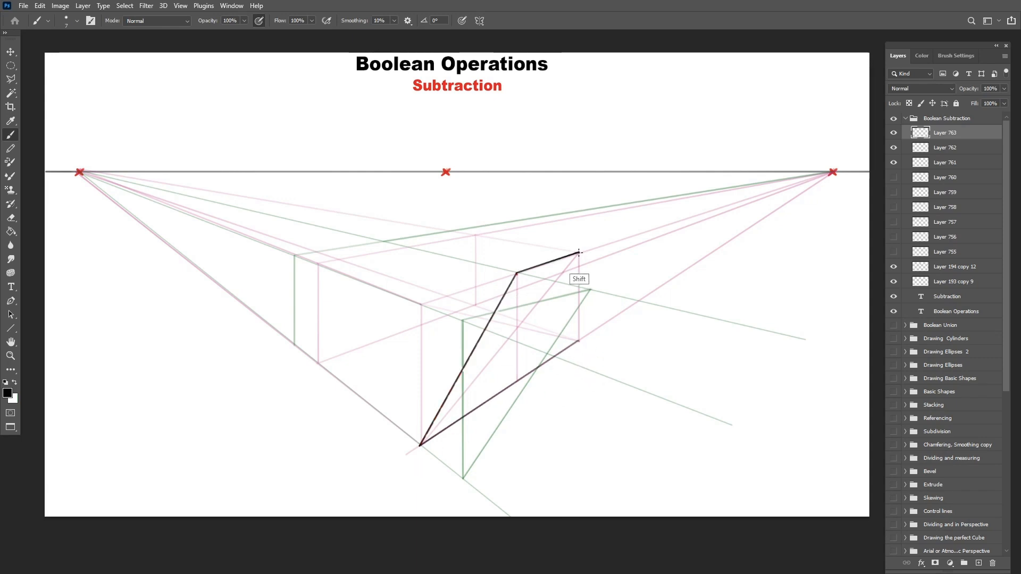
drag(578, 254, 578, 337)
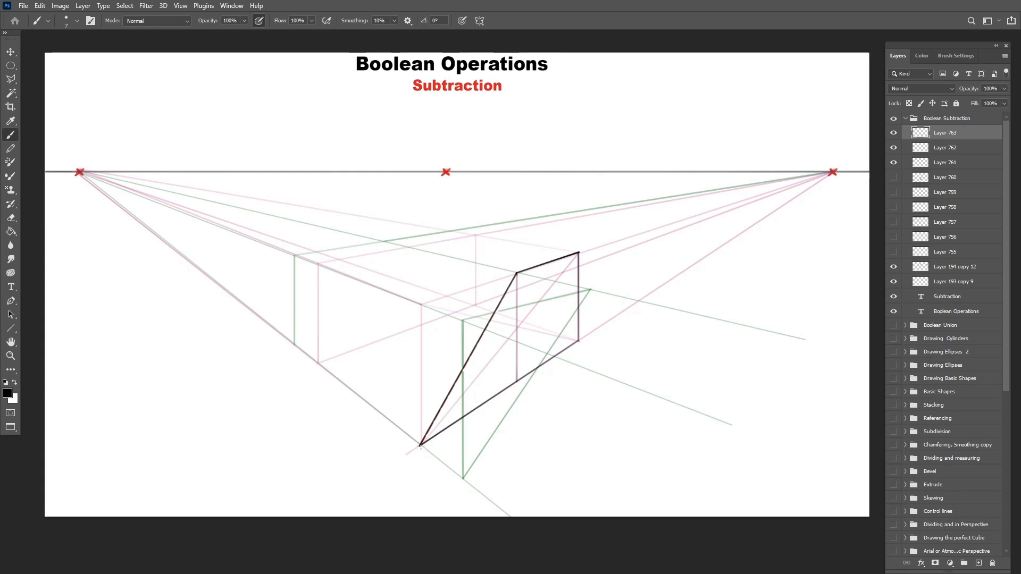
drag(317, 364, 420, 445)
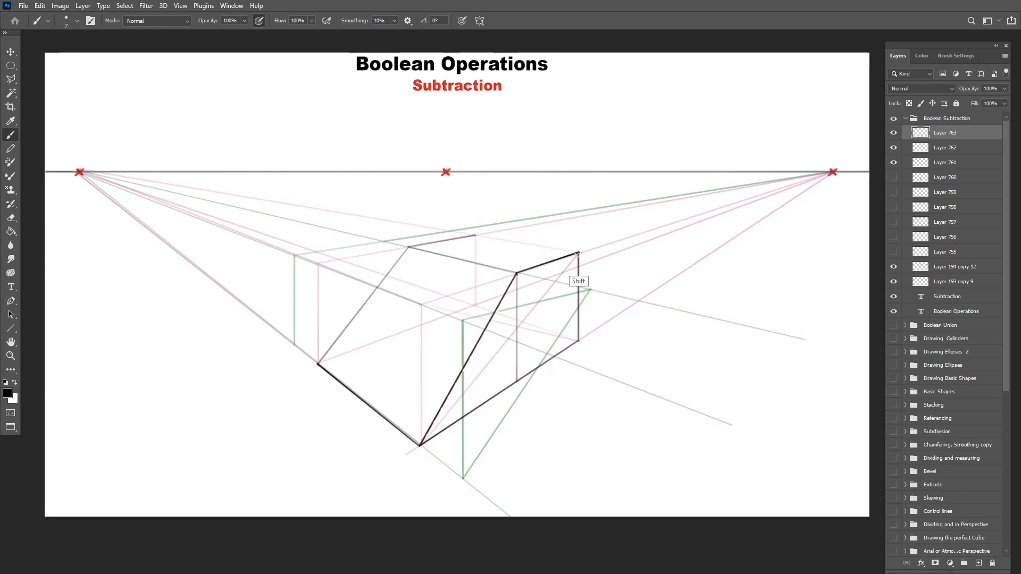
drag(472, 236, 579, 253)
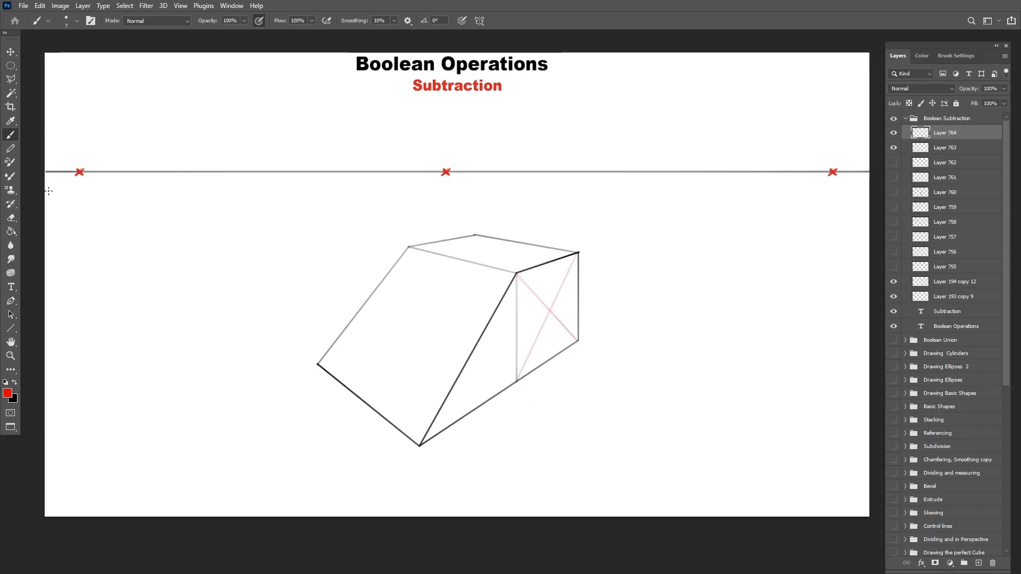
mouse_move(525, 284)
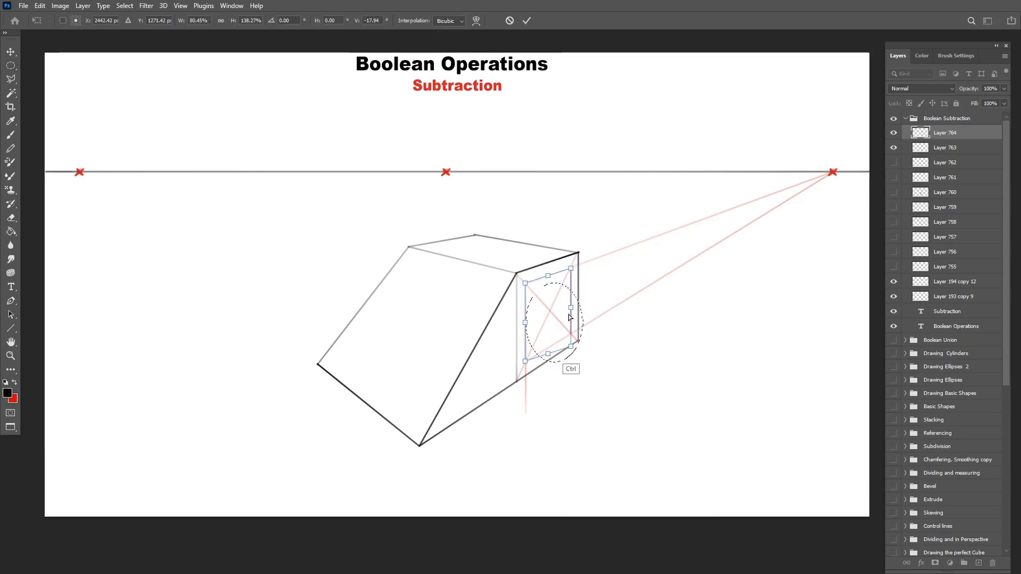
- Fit the hole's ellipse to the end face, add the sloped top edge and erase stray lines inside the hole
drag(568, 316, 553, 325)
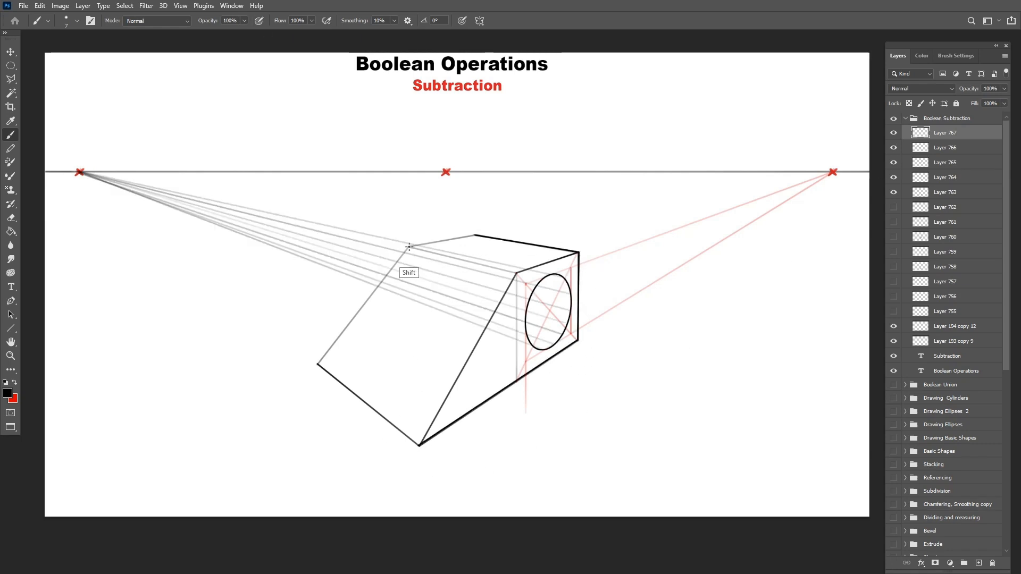
drag(409, 247, 517, 274)
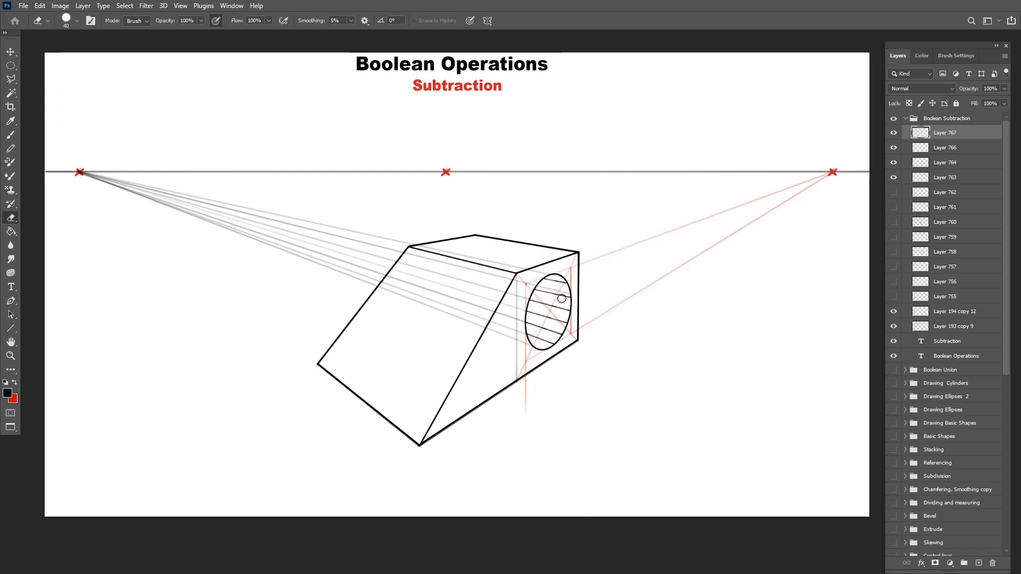
click(894, 178)
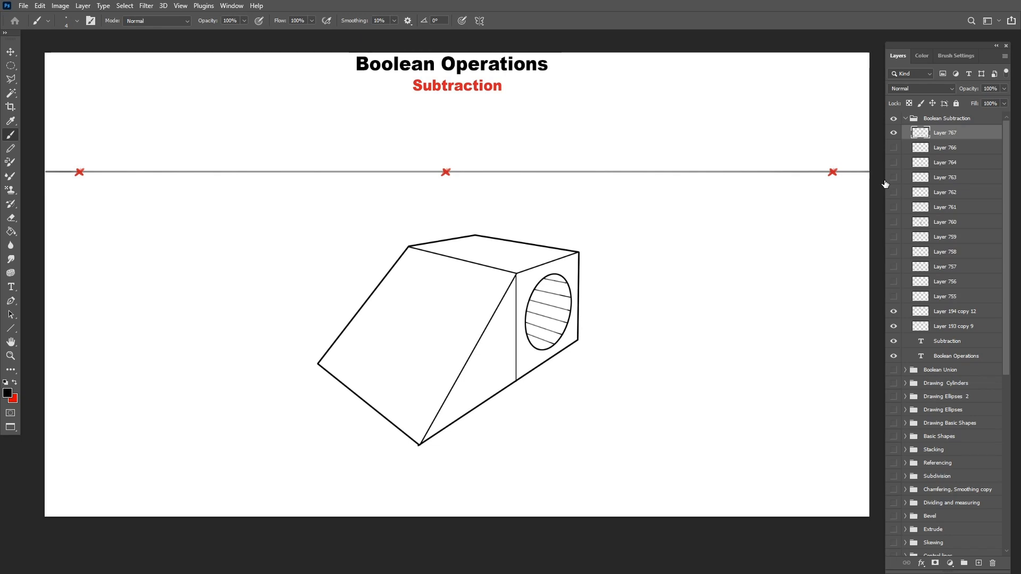
mouse_move(893, 190)
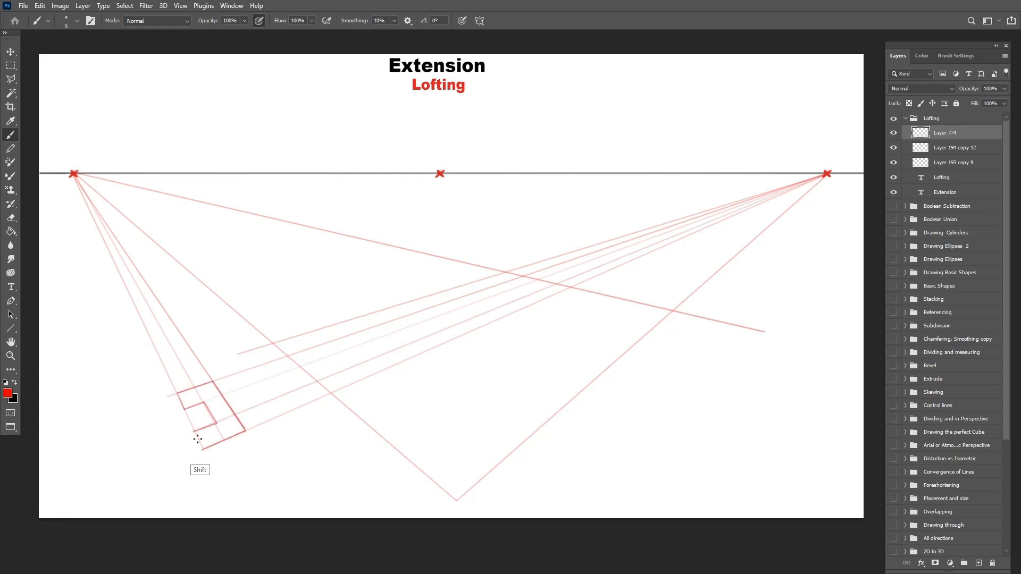
- Trace the three-segment path in bold red along the guides and erase a stray mark
drag(457, 497, 672, 310)
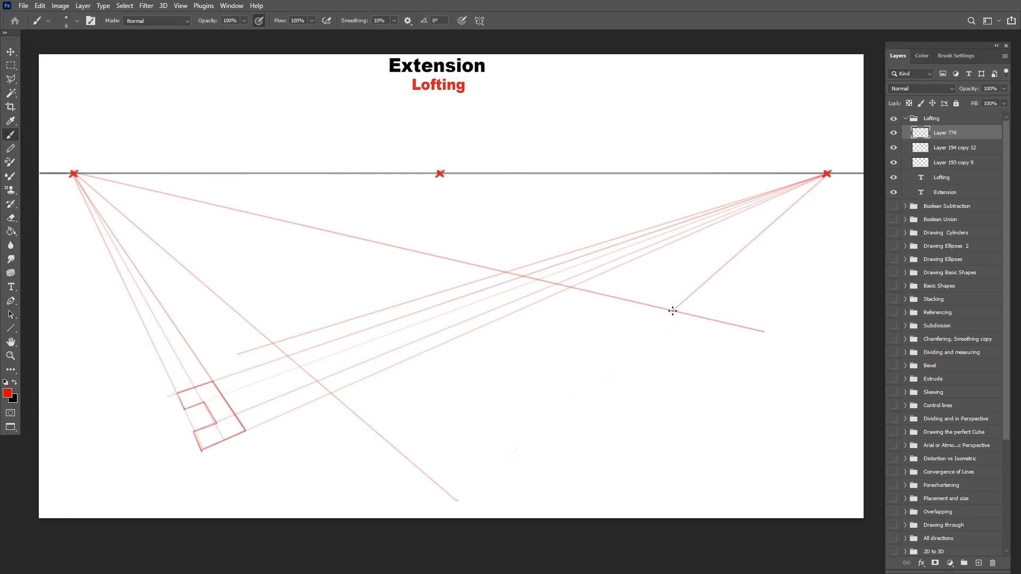
drag(672, 310, 460, 500)
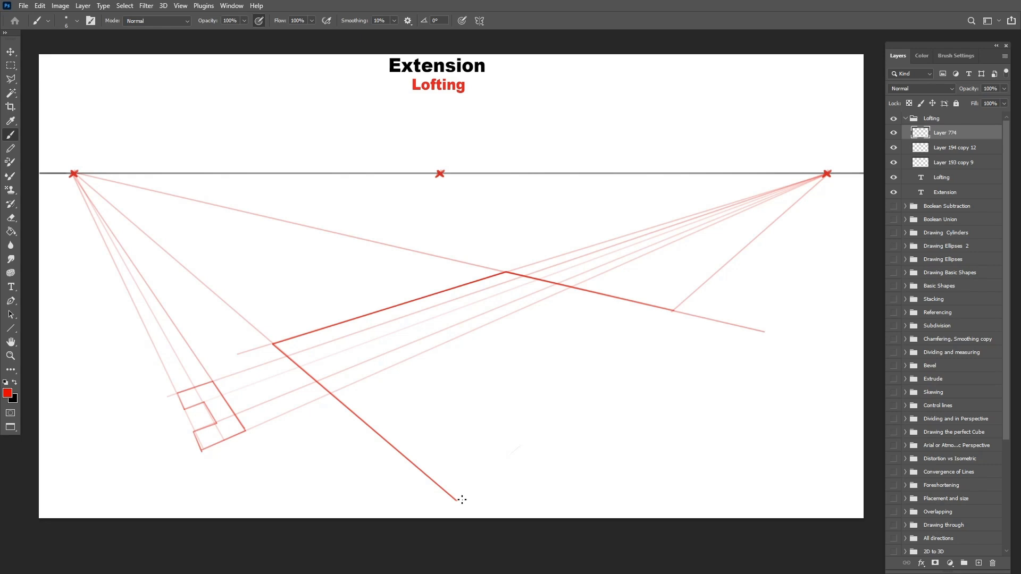
click(247, 430)
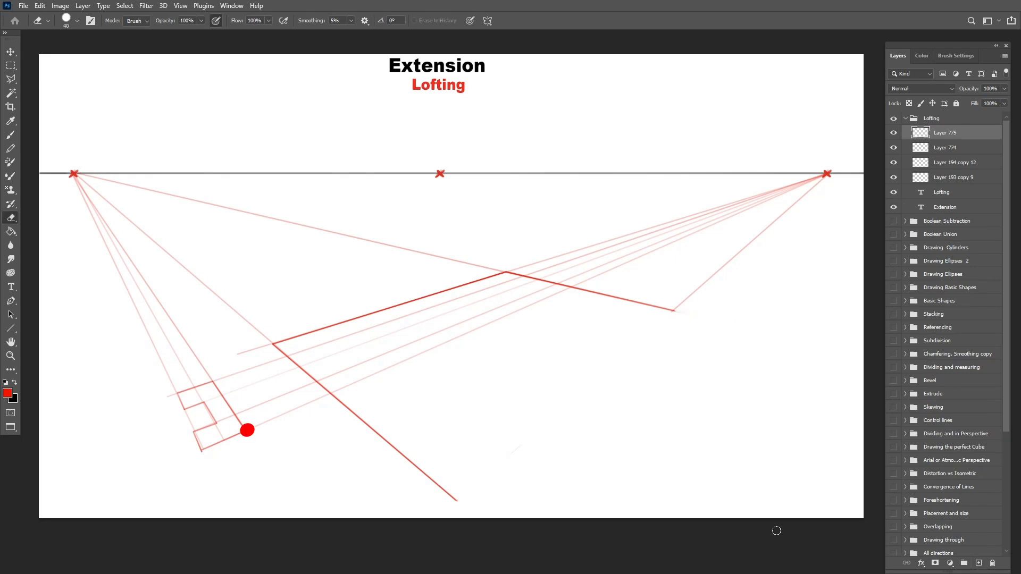
click(7, 393)
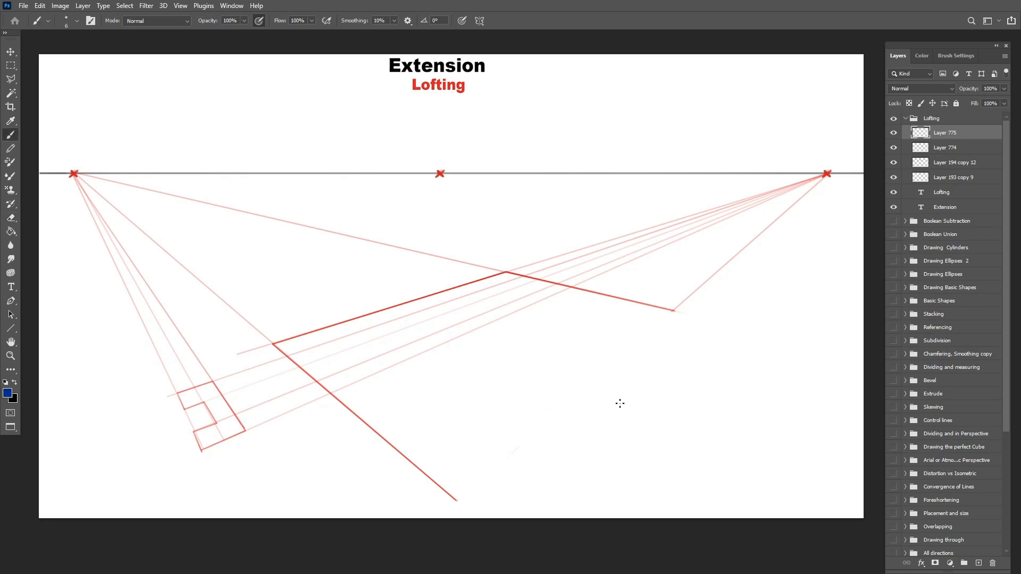
mouse_move(463, 499)
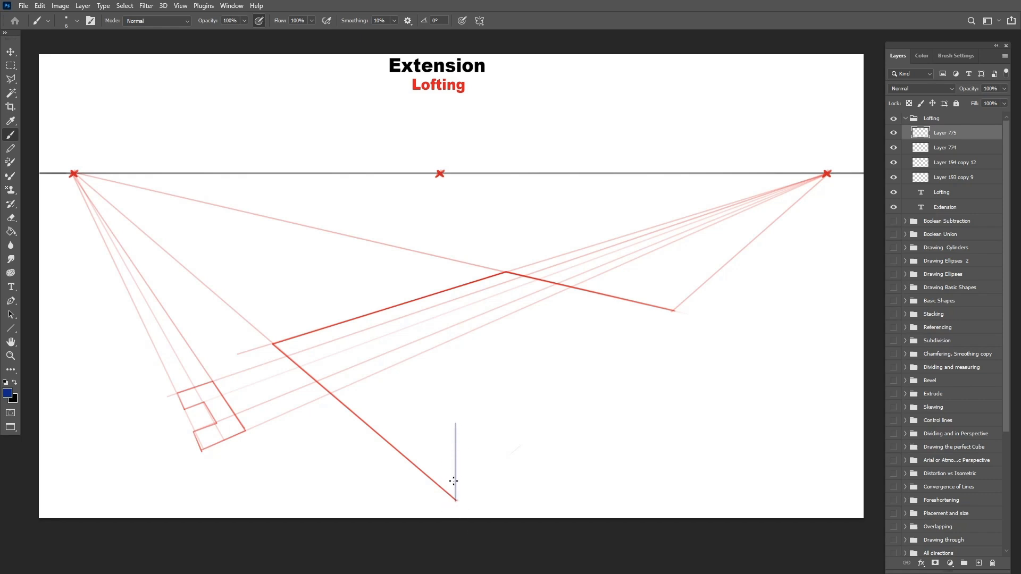
mouse_move(428, 450)
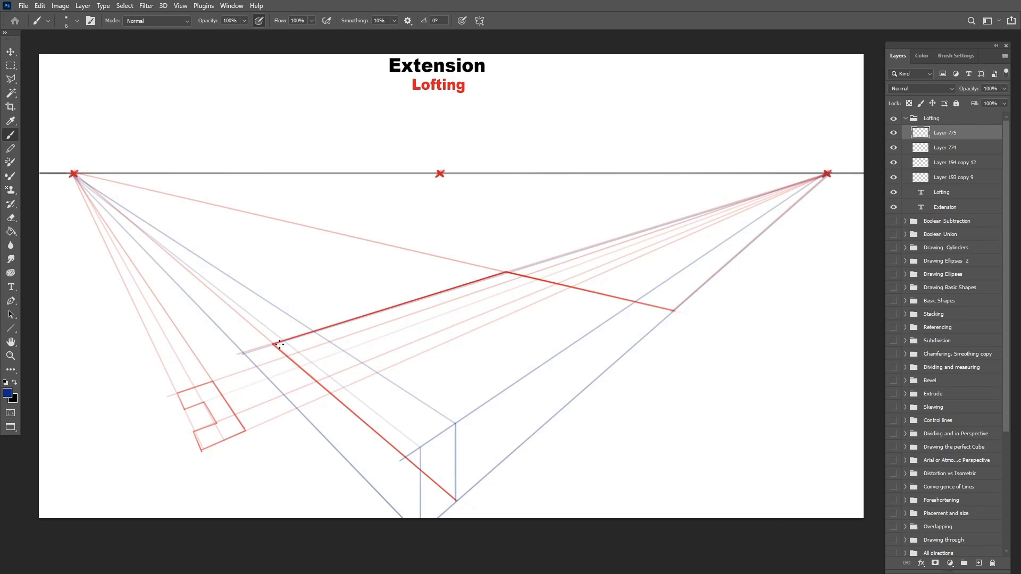
mouse_move(277, 344)
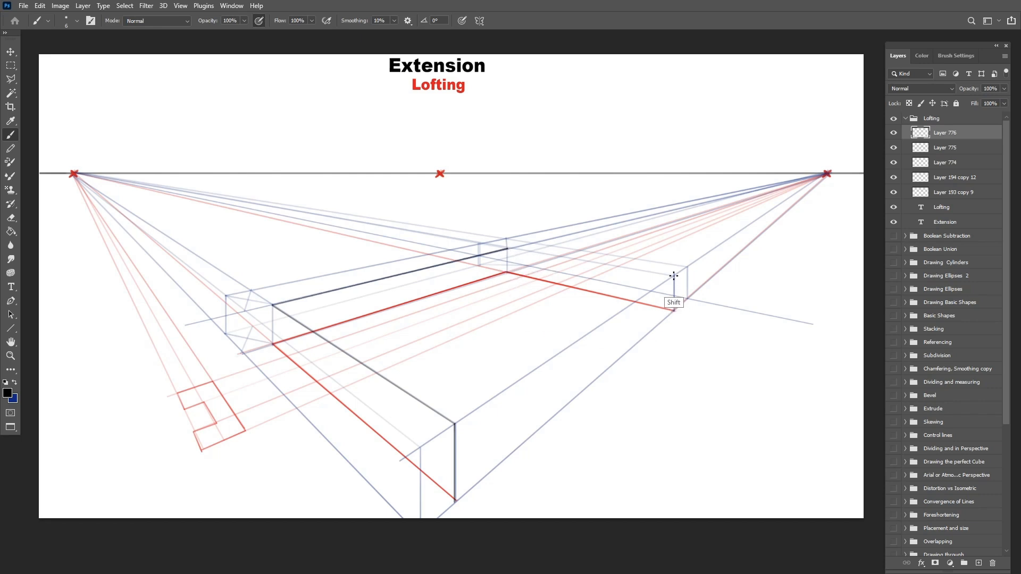
- Draw the far end edge of the square beam along the path
drag(674, 277, 319, 285)
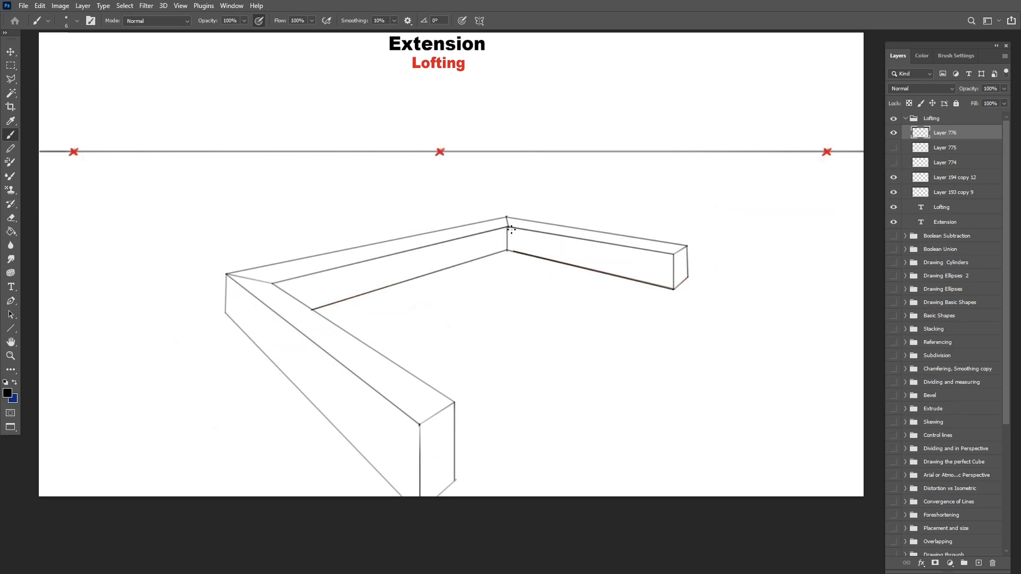
- Add a new layer for the channel sketch over the reshown red guides
key(shift)
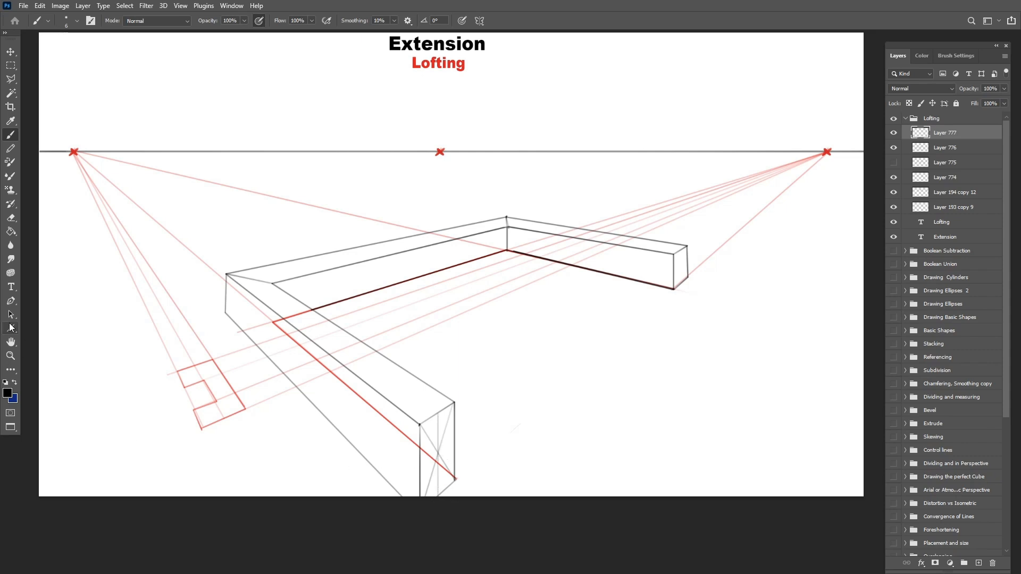
- Sketch the C-channel groove on the beam's front end and run its edge back along the beam side
drag(393, 485, 827, 152)
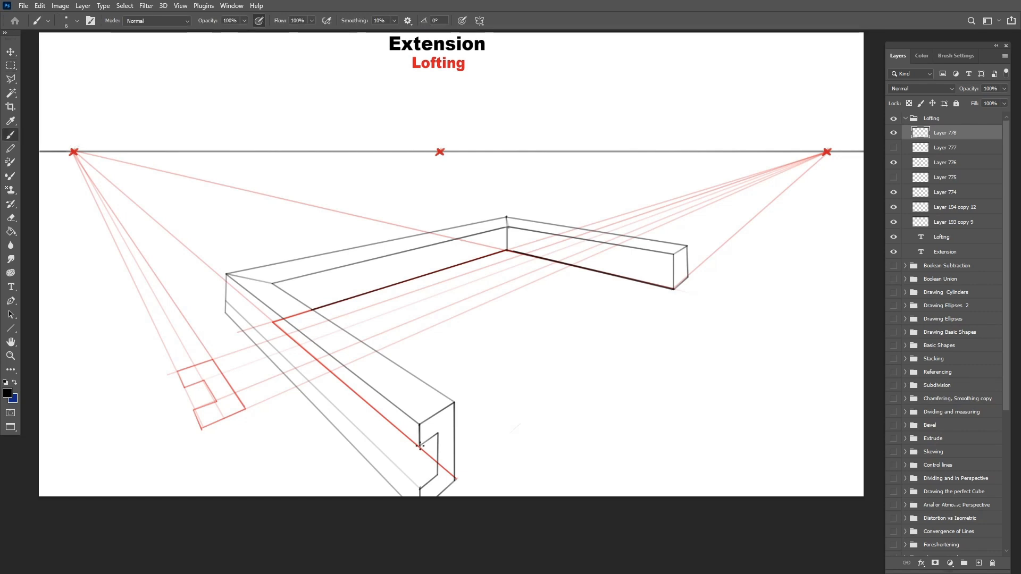
click(10, 65)
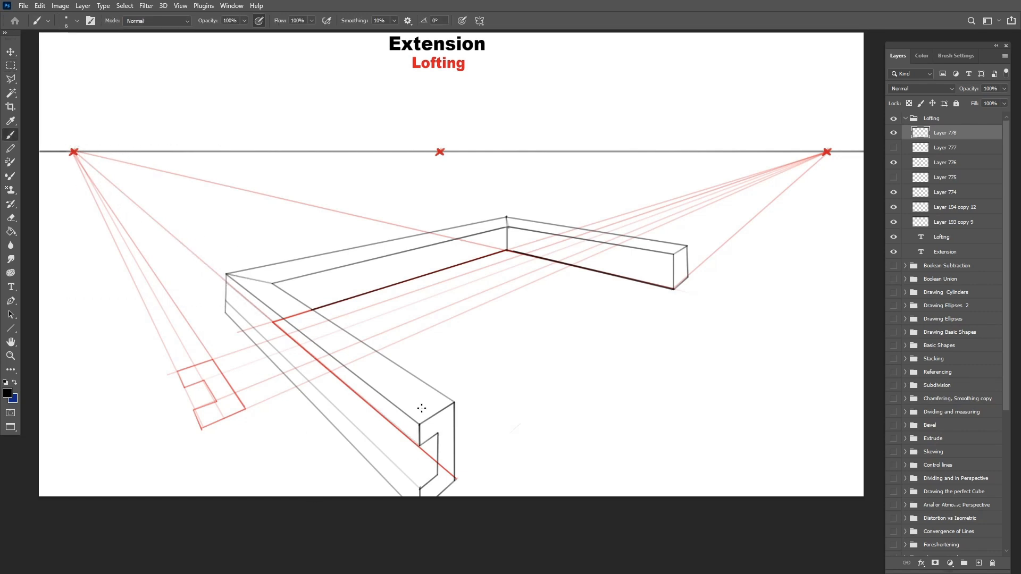
mouse_move(301, 443)
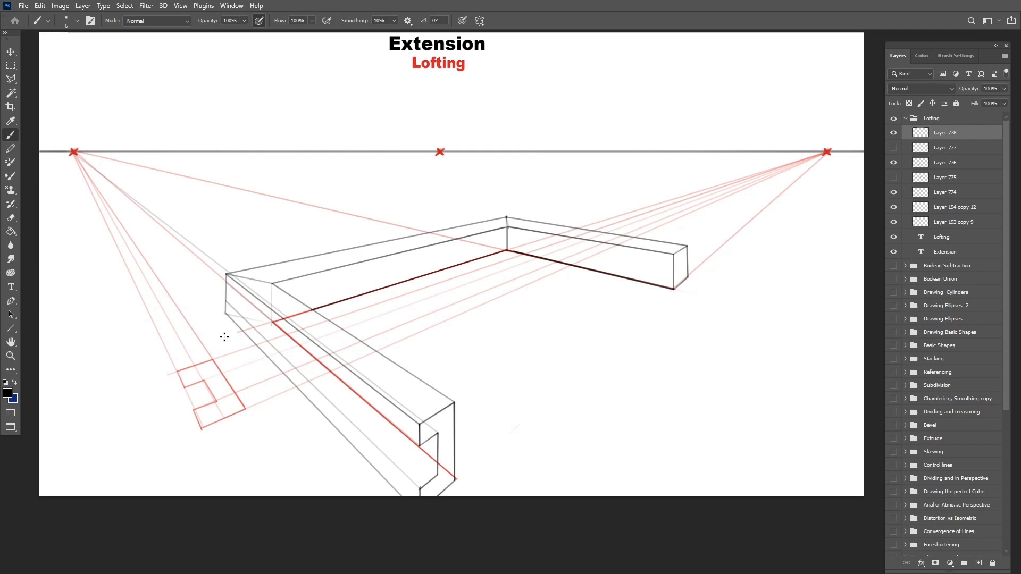
click(944, 161)
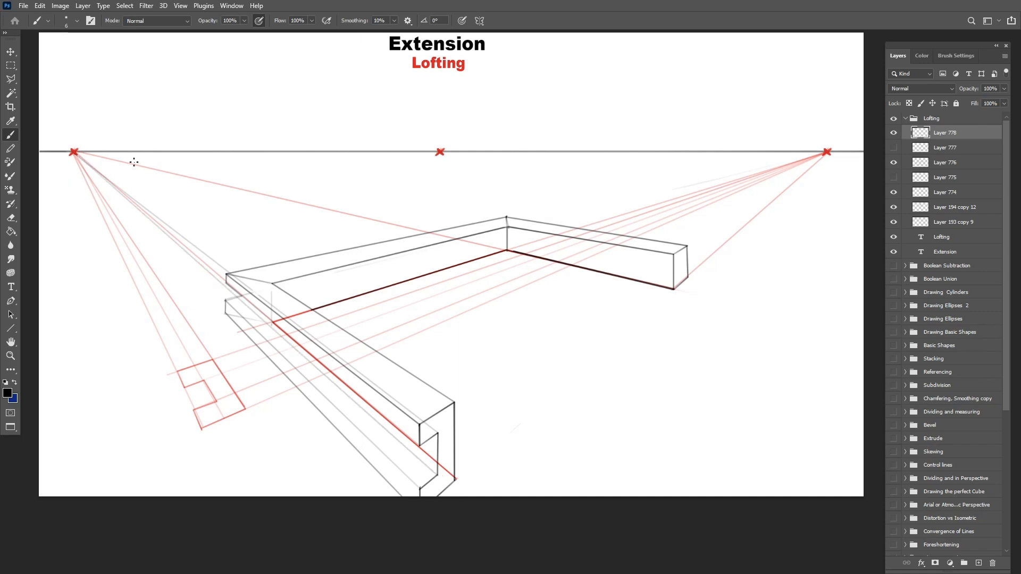
mouse_move(246, 305)
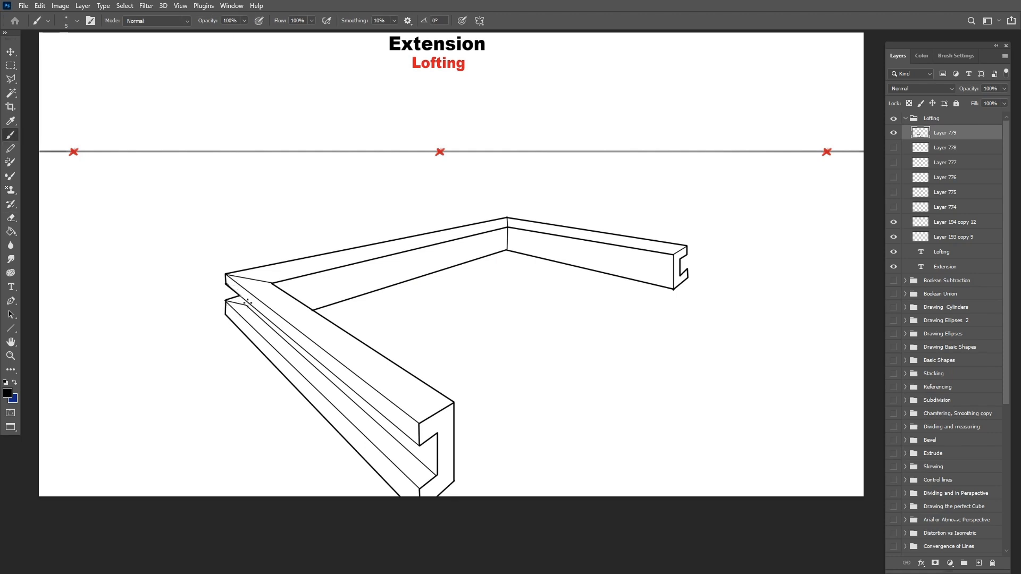
mouse_move(219, 363)
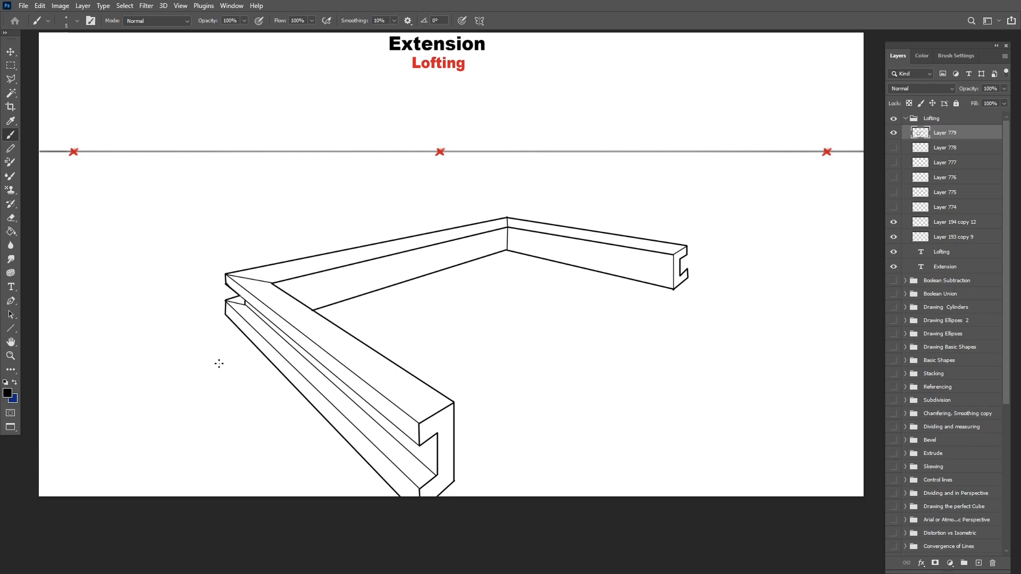
mouse_move(687, 268)
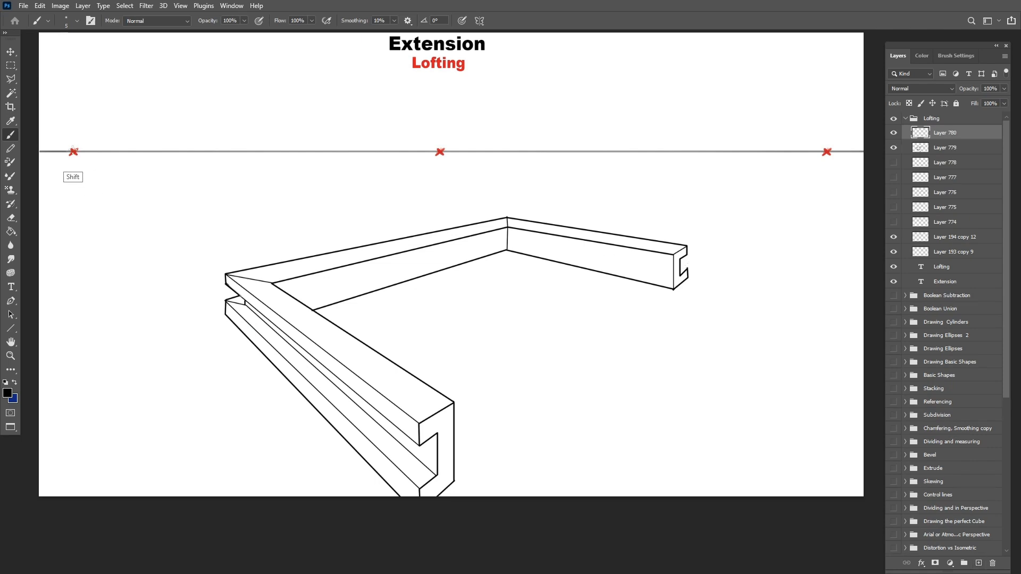
- Switch tools after inking the clean C-channel drawing with guides hidden
click(11, 65)
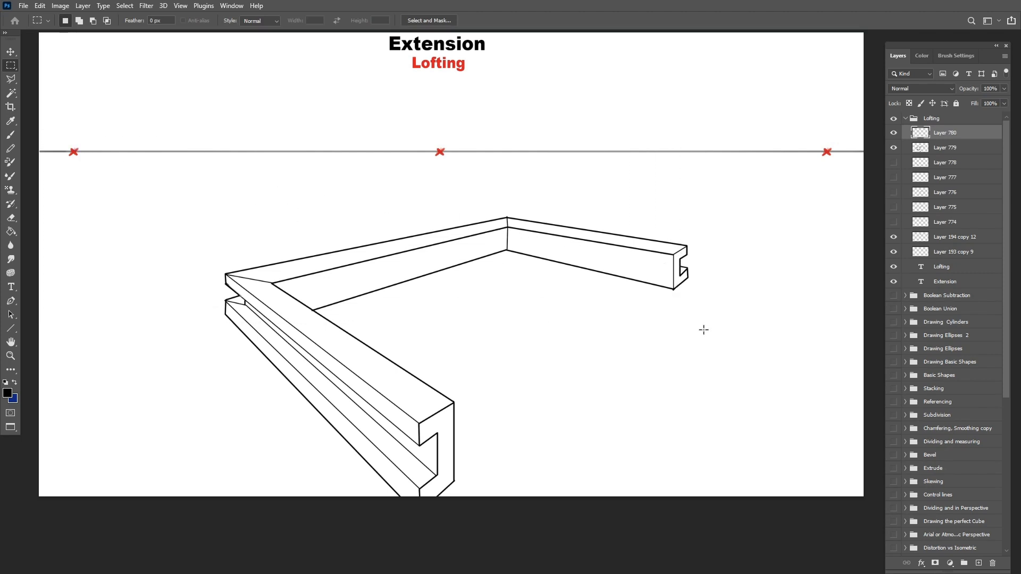